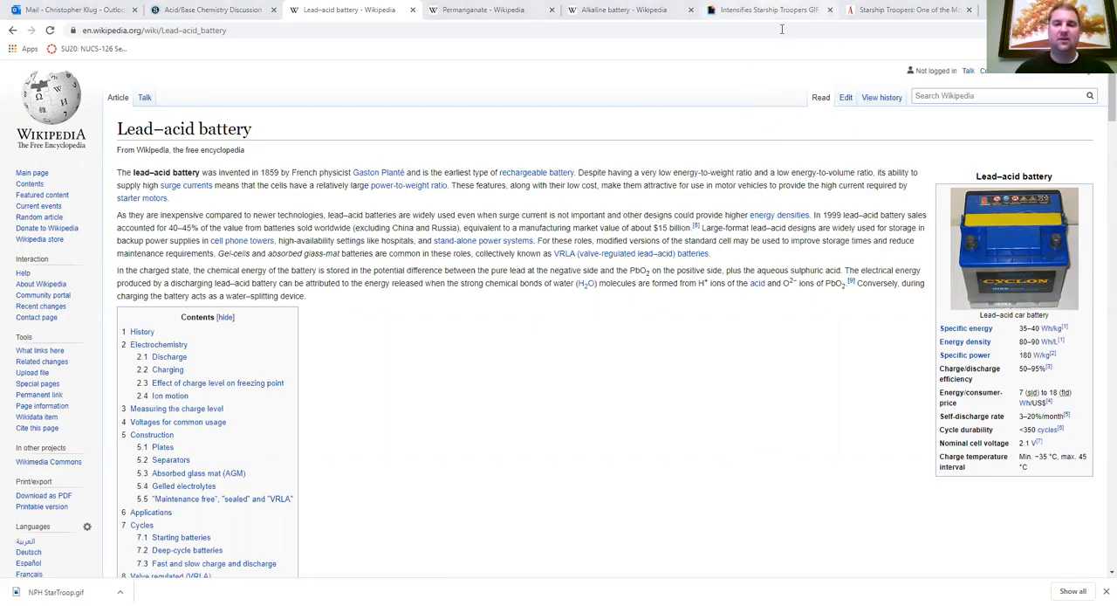
Switch to the Giphy tab with the Starship Troopers 'Desire to Know More Intensifies' GIF
left_click(768, 10)
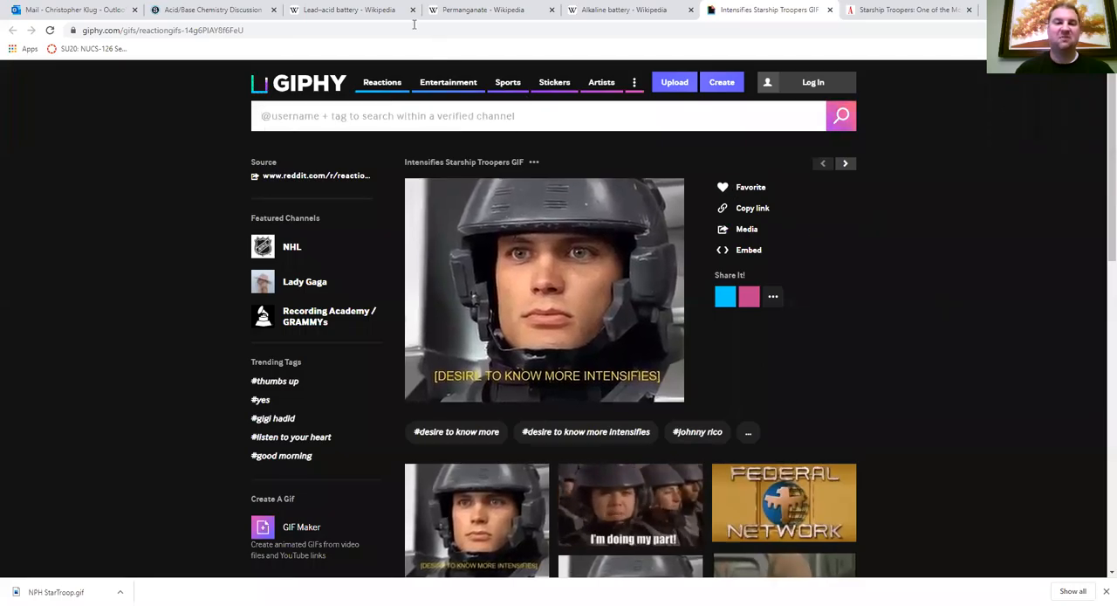
mouse_move(349, 10)
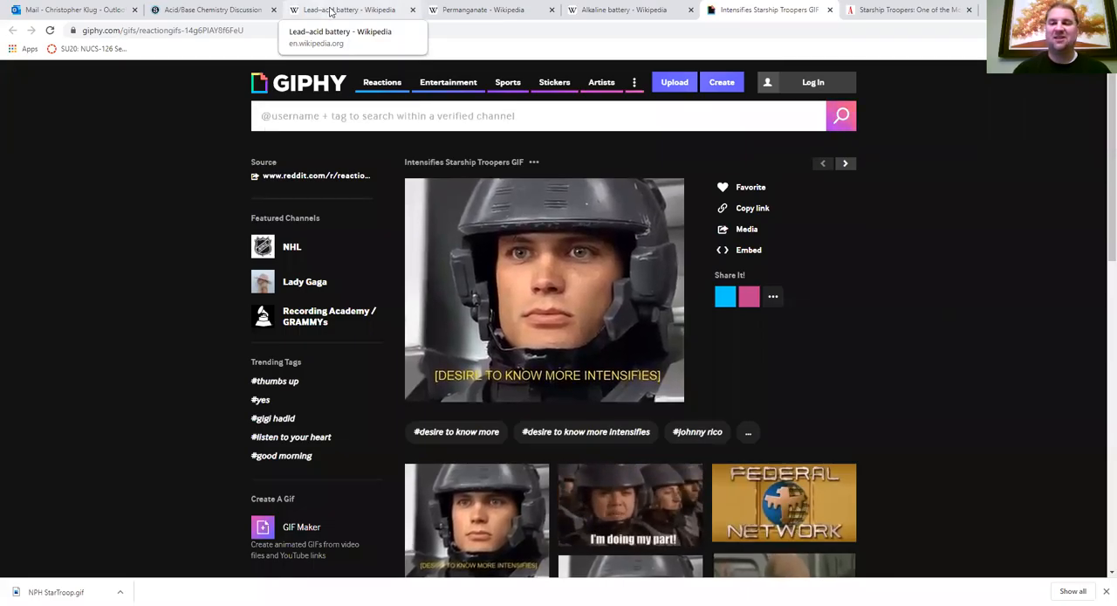
left_click(550, 115)
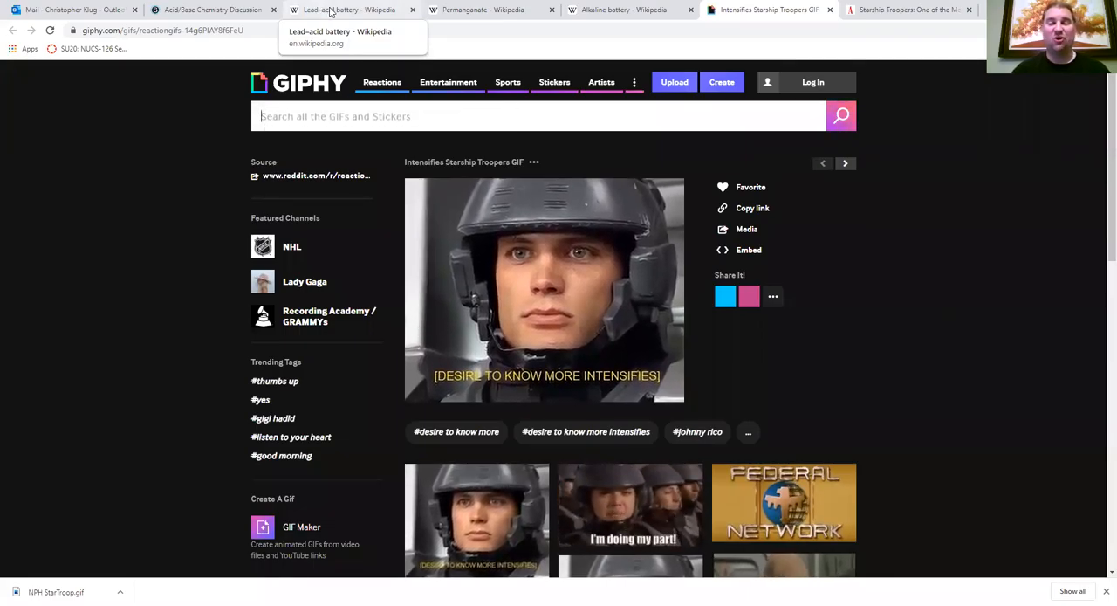
left_click(548, 115)
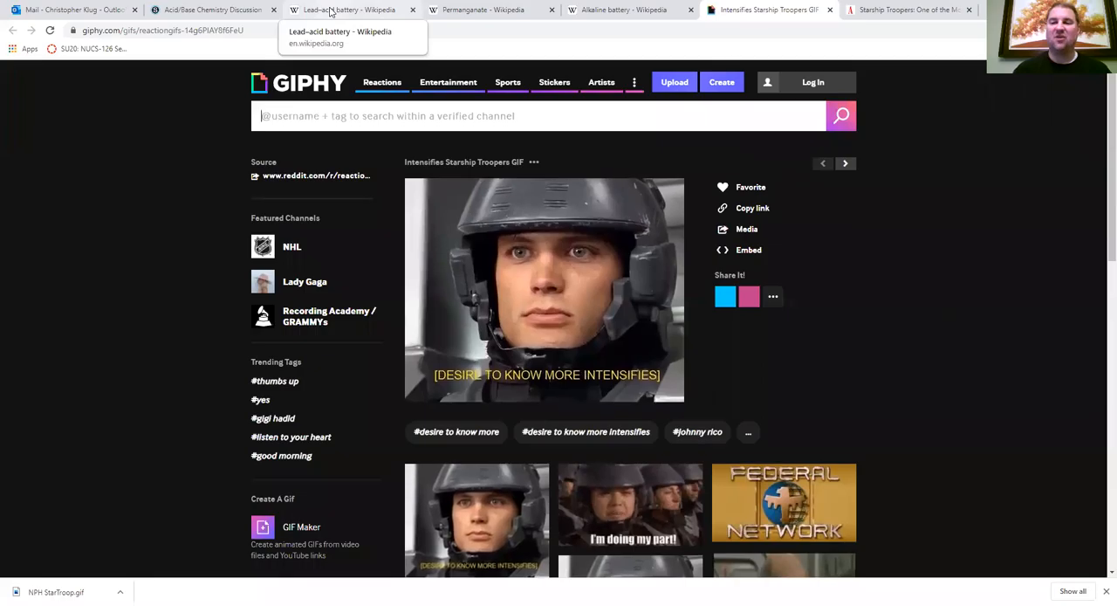
Switch back to the Lead–acid battery tab, showing its introduction and specifications box
left_click(349, 10)
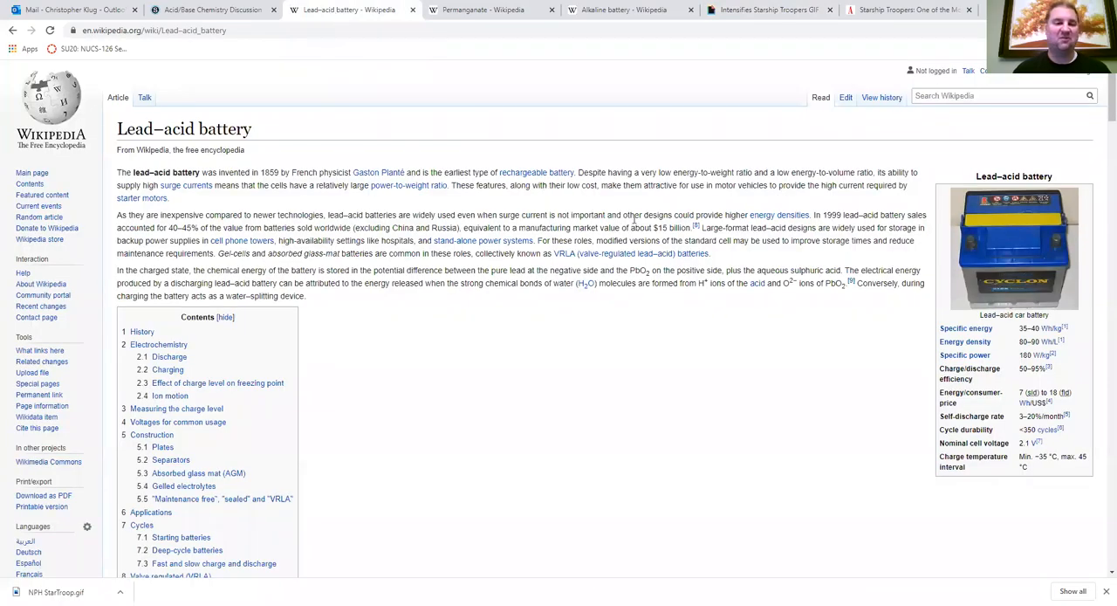
mouse_move(656, 320)
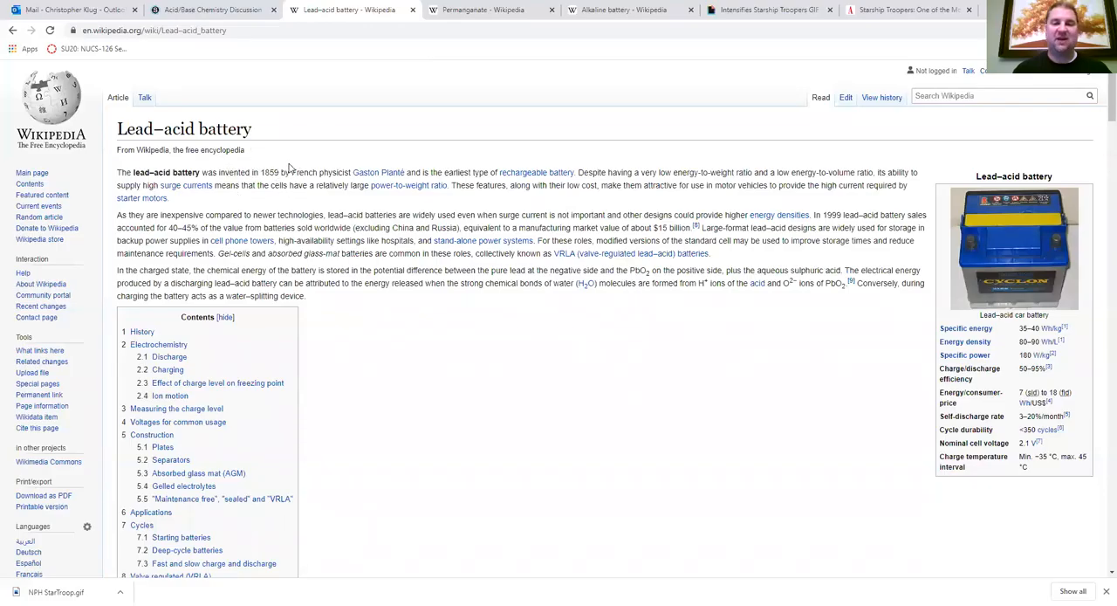
mouse_move(424, 209)
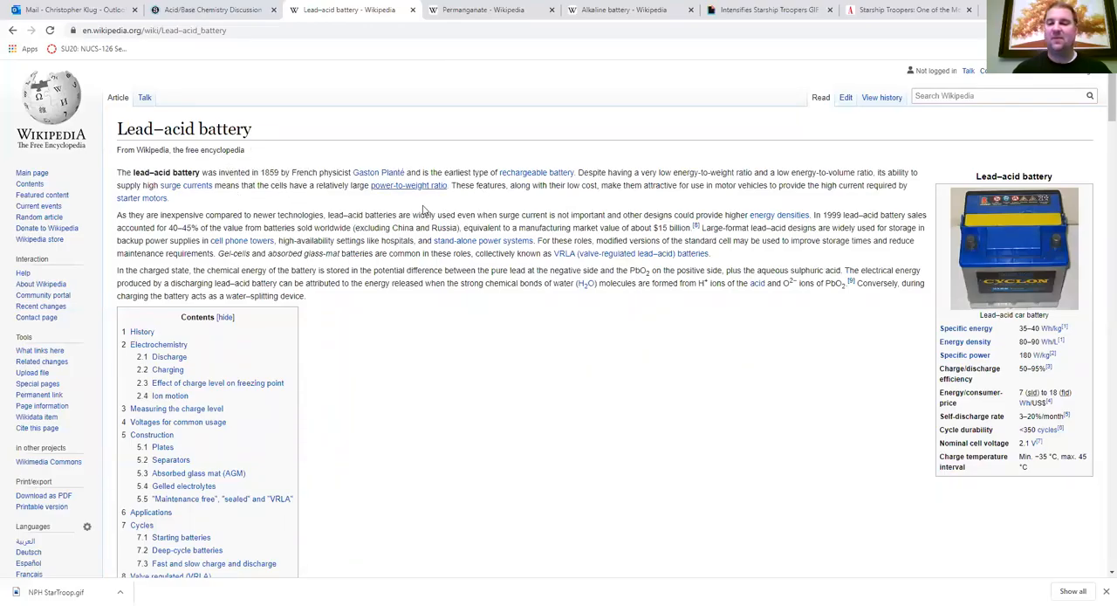
mouse_move(472, 225)
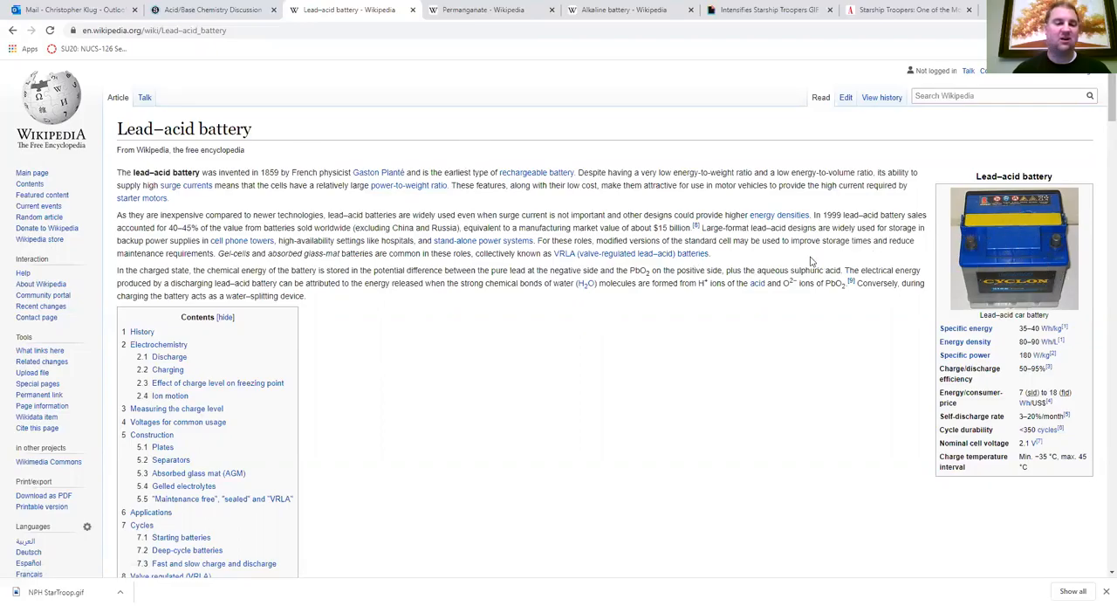
Scroll to Electrochemistry > Discharge, showing the negative and positive plate half-reactions
scroll("down", 3)
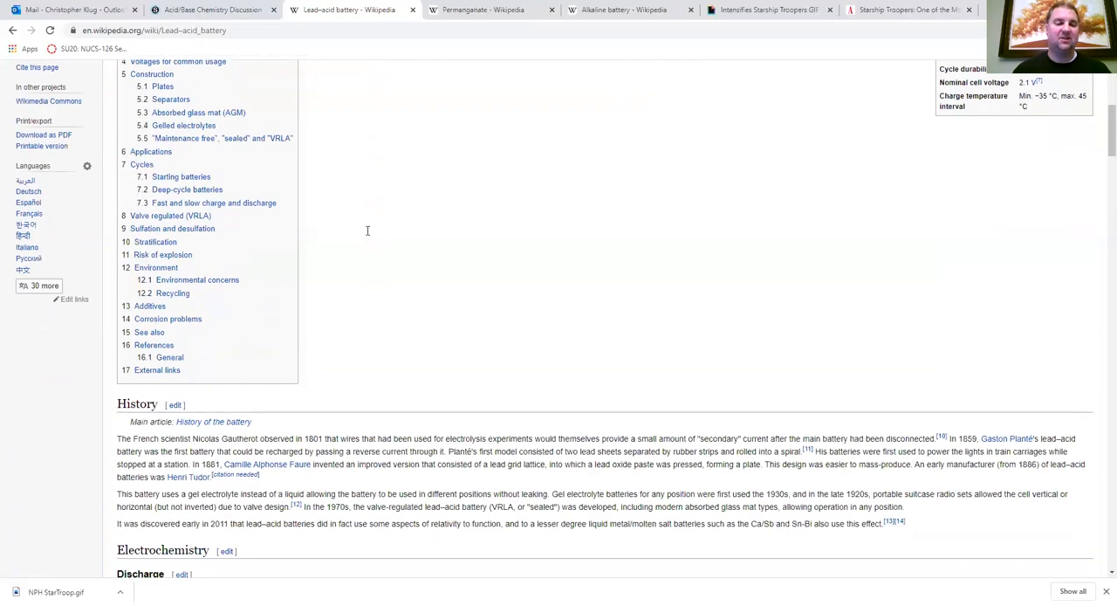
scroll("down", 3)
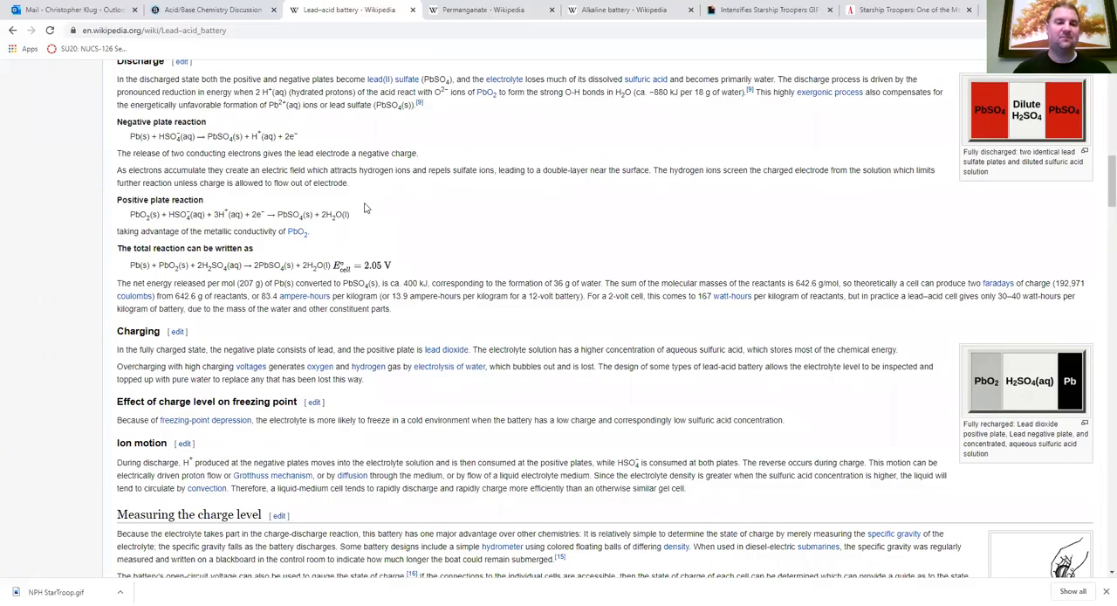
mouse_move(153, 153)
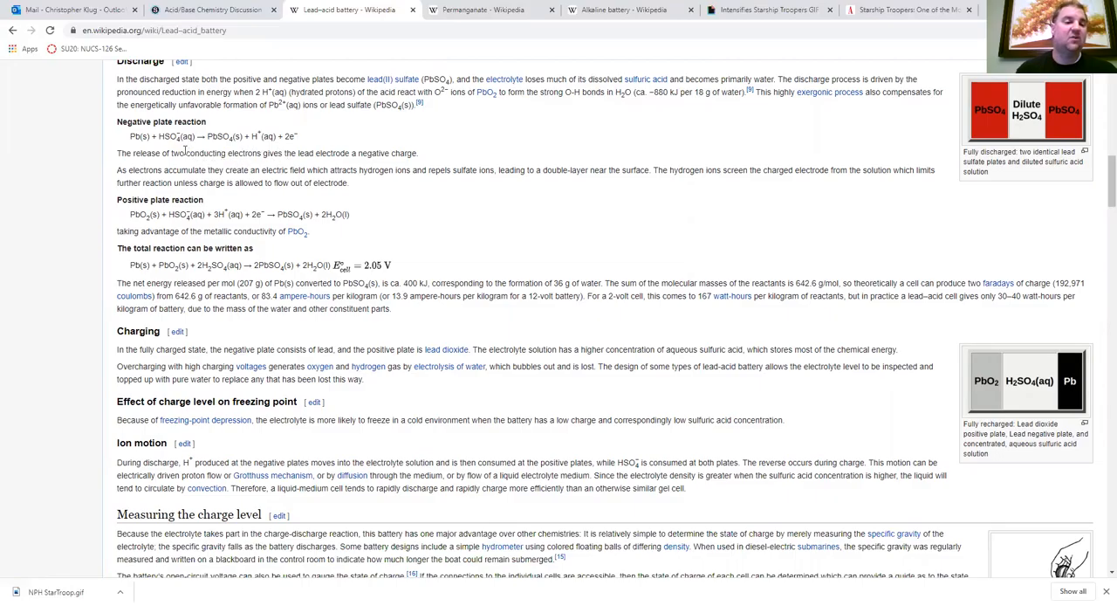
double_click(169, 137)
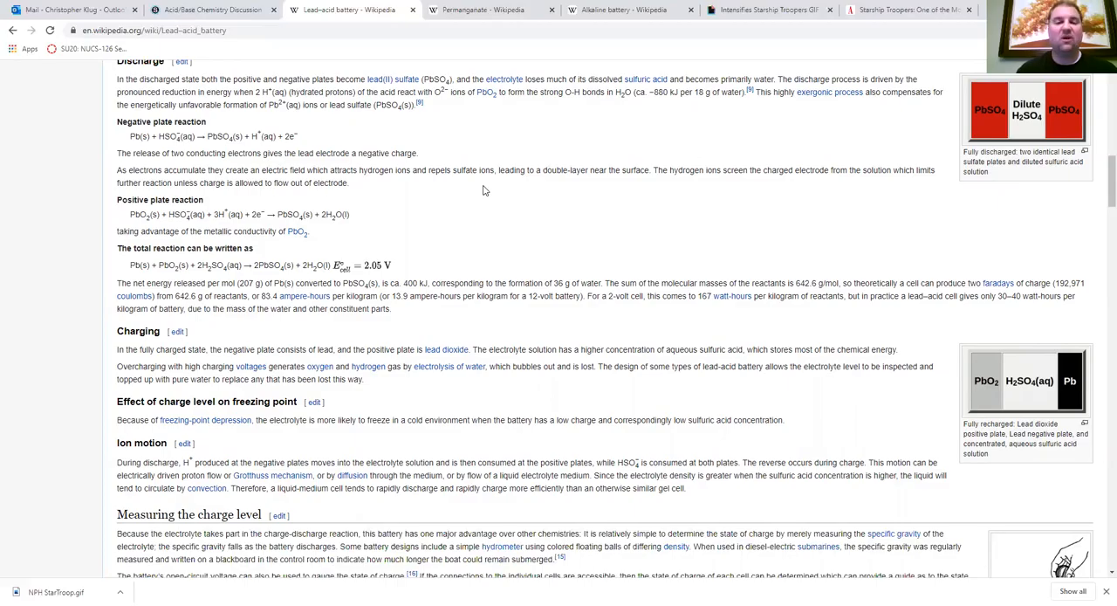
double_click(167, 137)
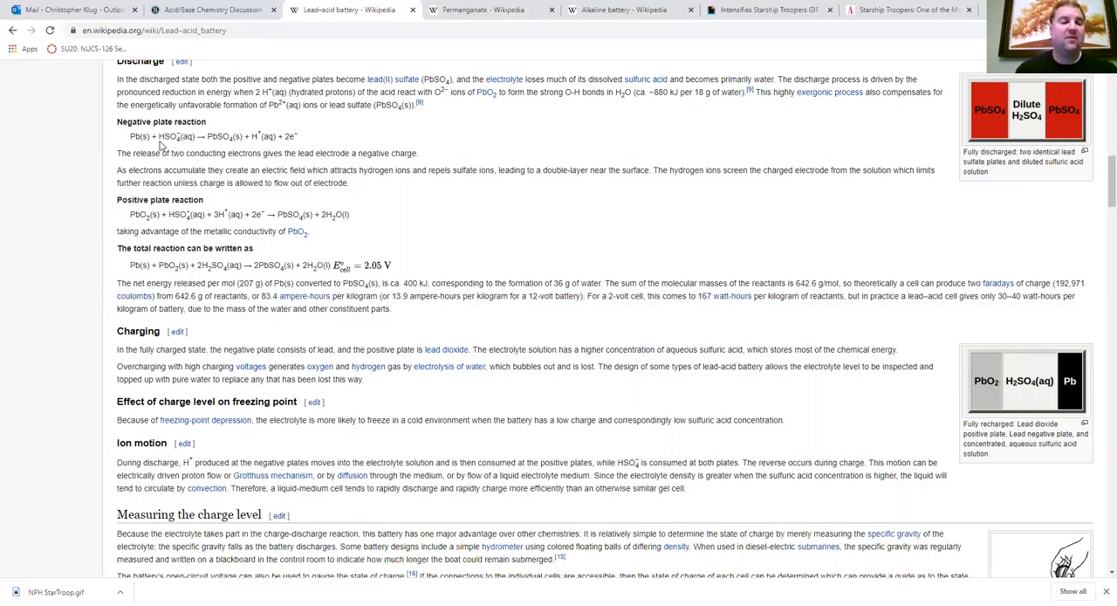
mouse_move(191, 157)
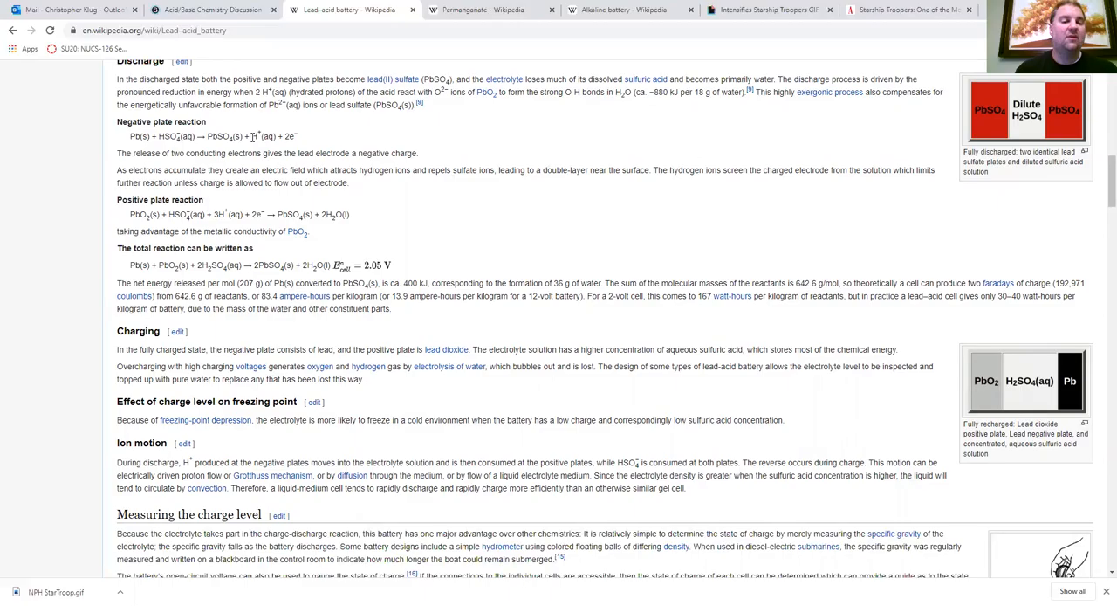
double_click(256, 136)
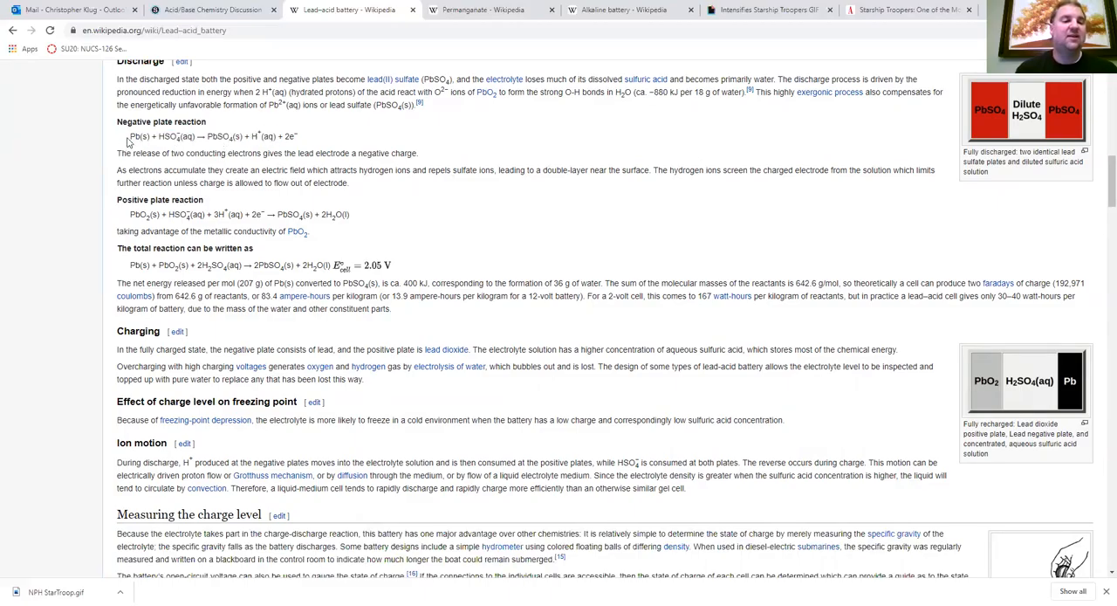
double_click(169, 136)
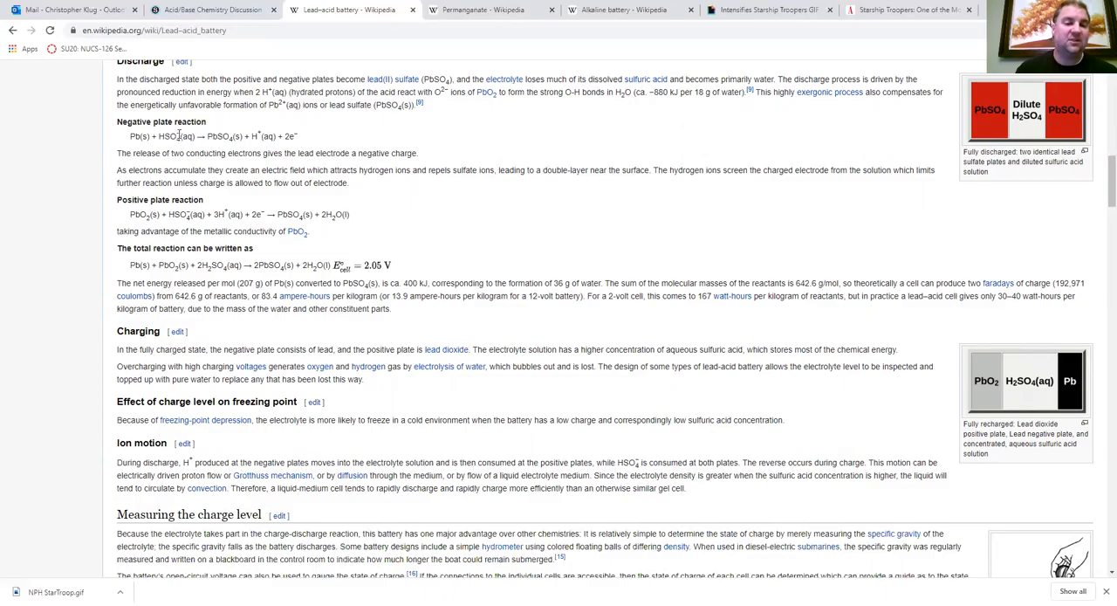
mouse_move(177, 139)
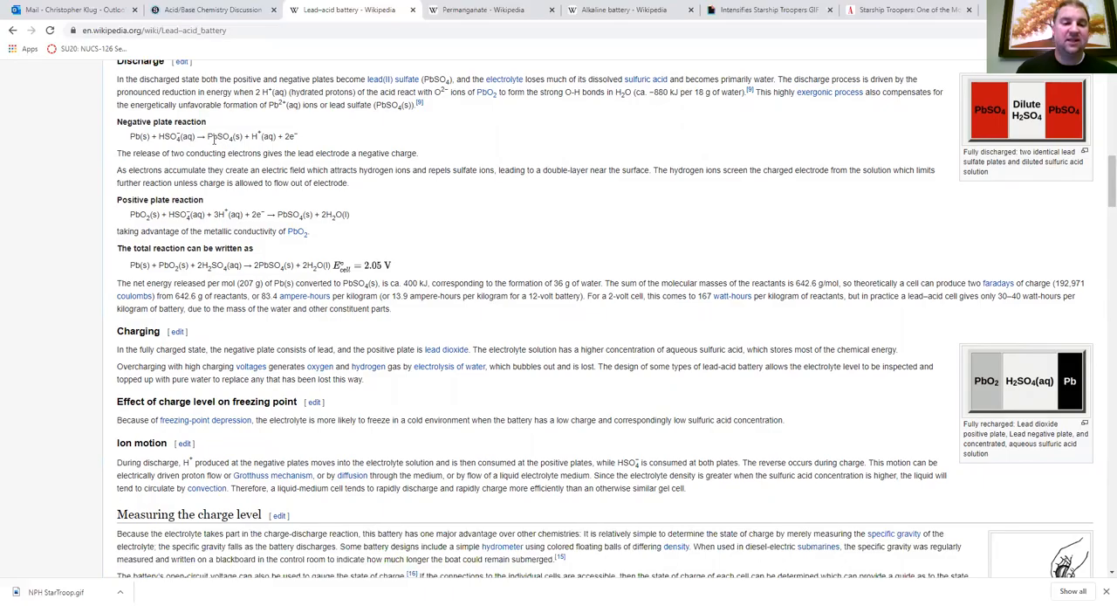
mouse_move(233, 147)
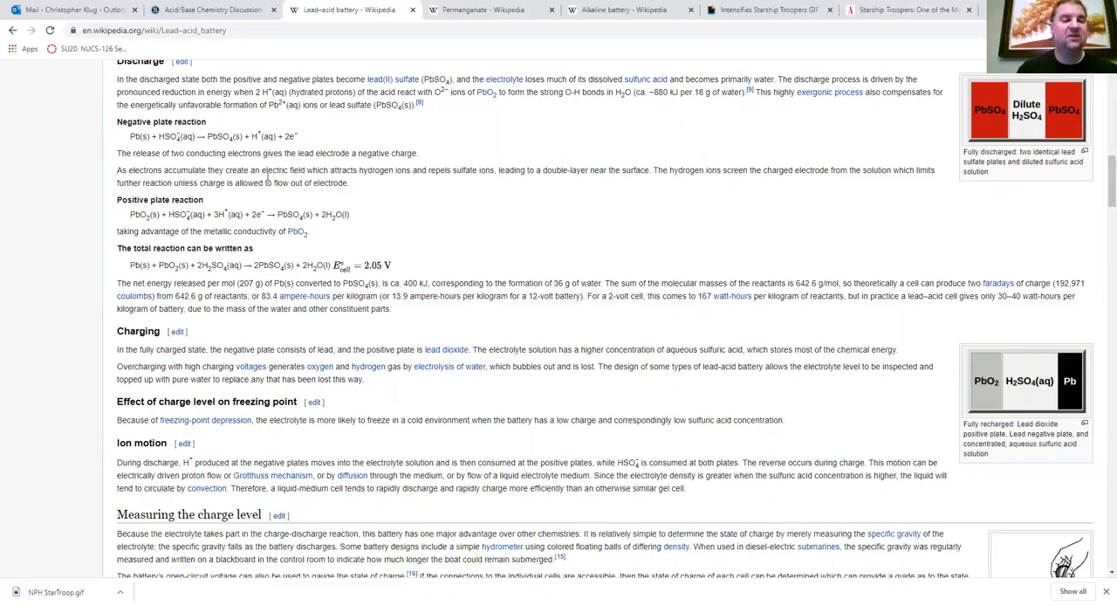
mouse_move(241, 195)
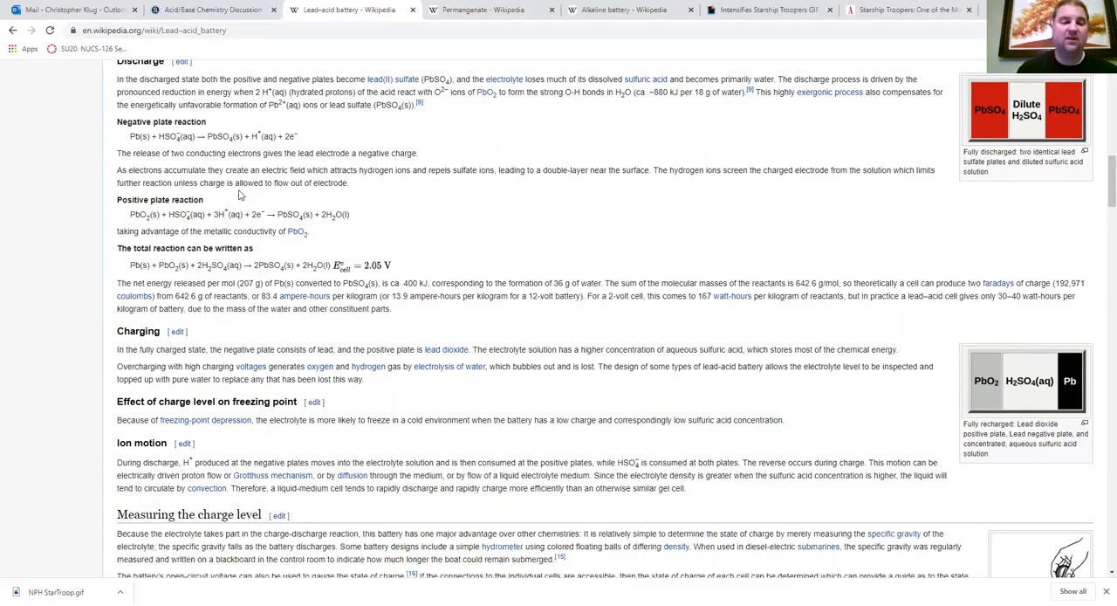
mouse_move(138, 213)
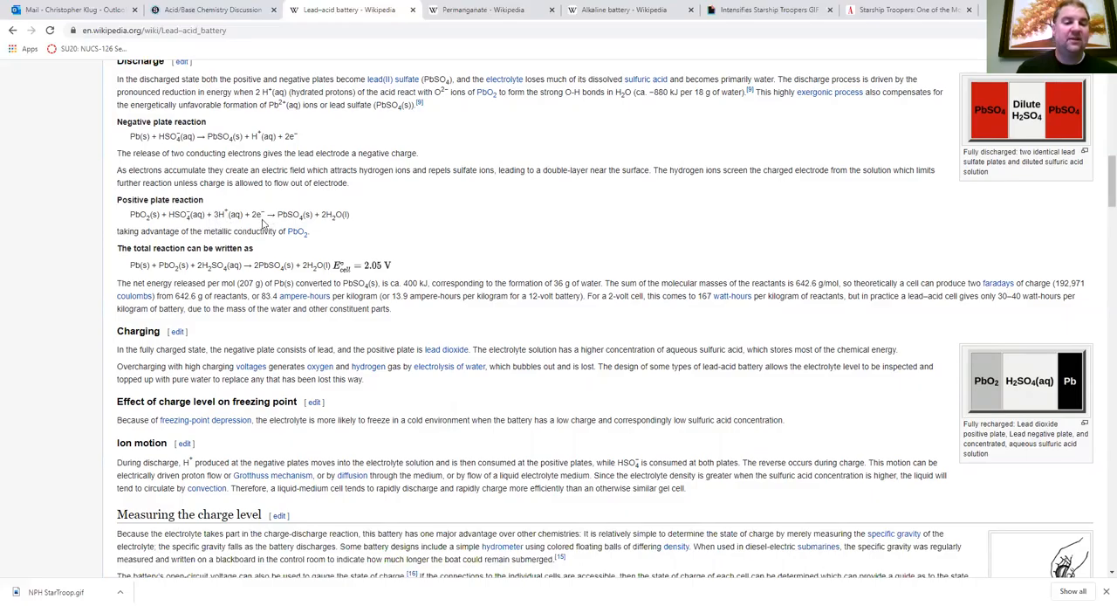
mouse_move(291, 209)
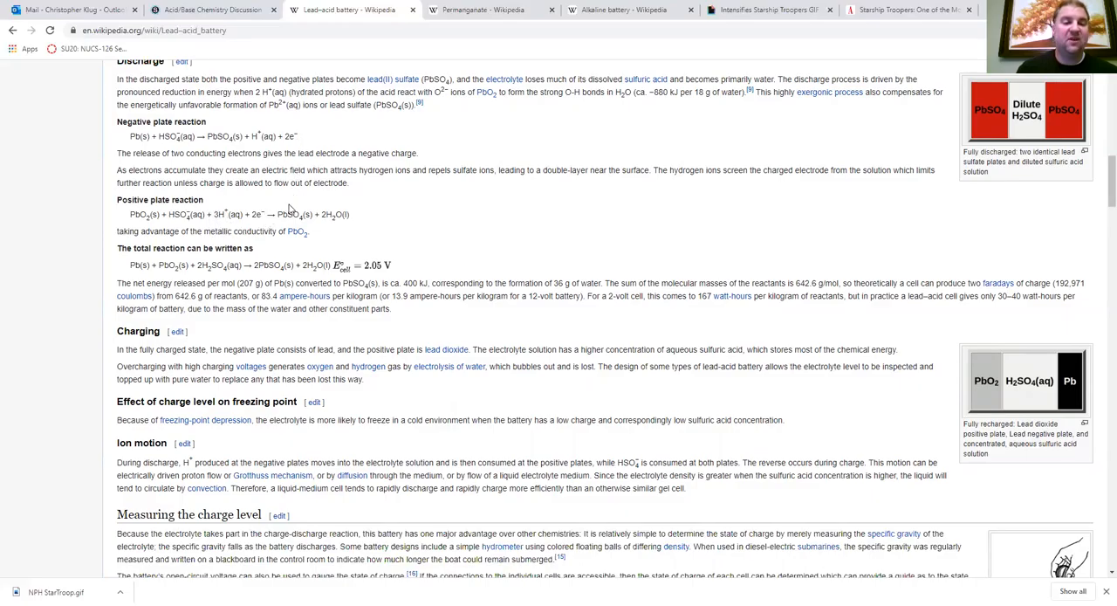
mouse_move(303, 222)
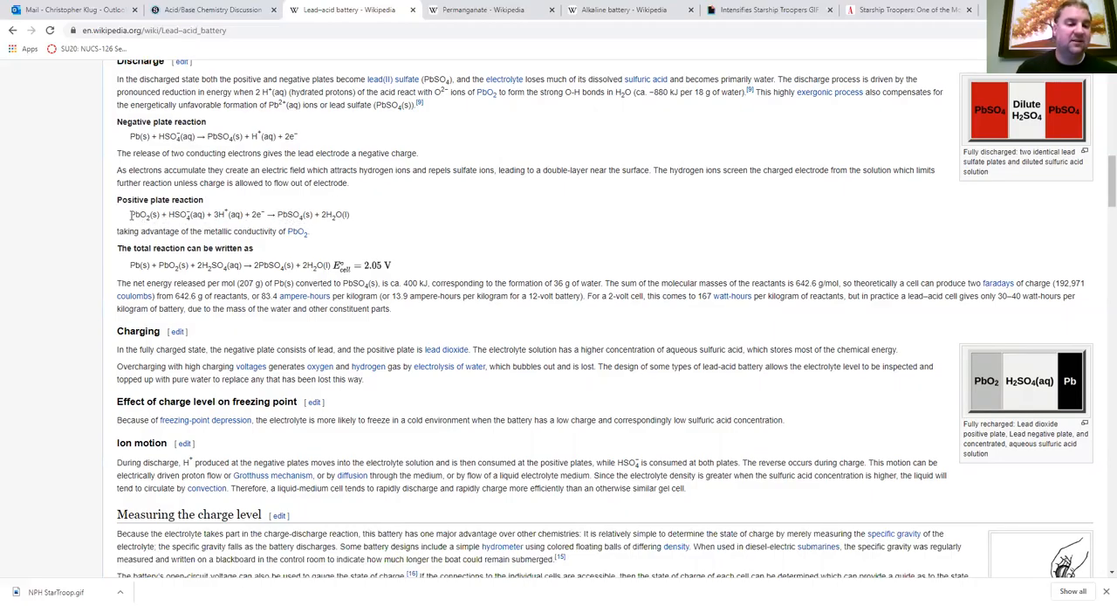
double_click(140, 214)
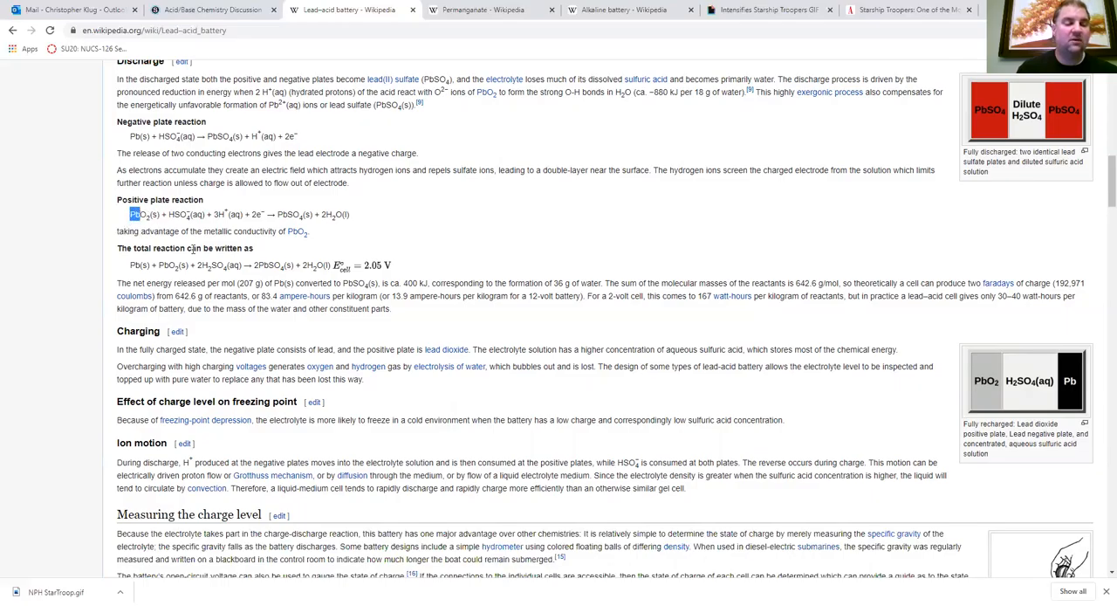
mouse_move(352, 283)
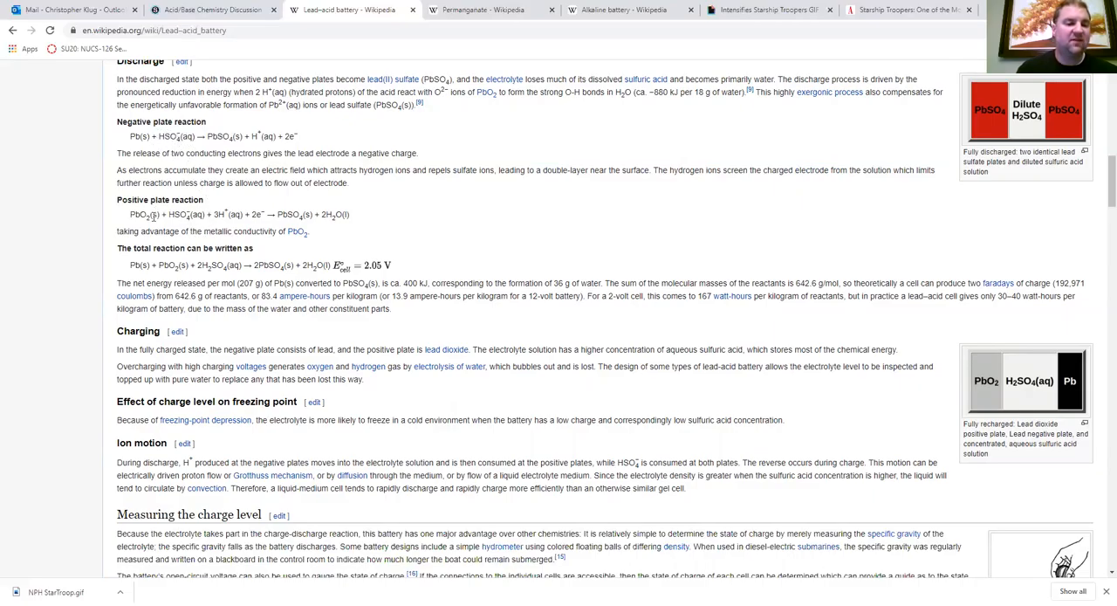
mouse_move(279, 127)
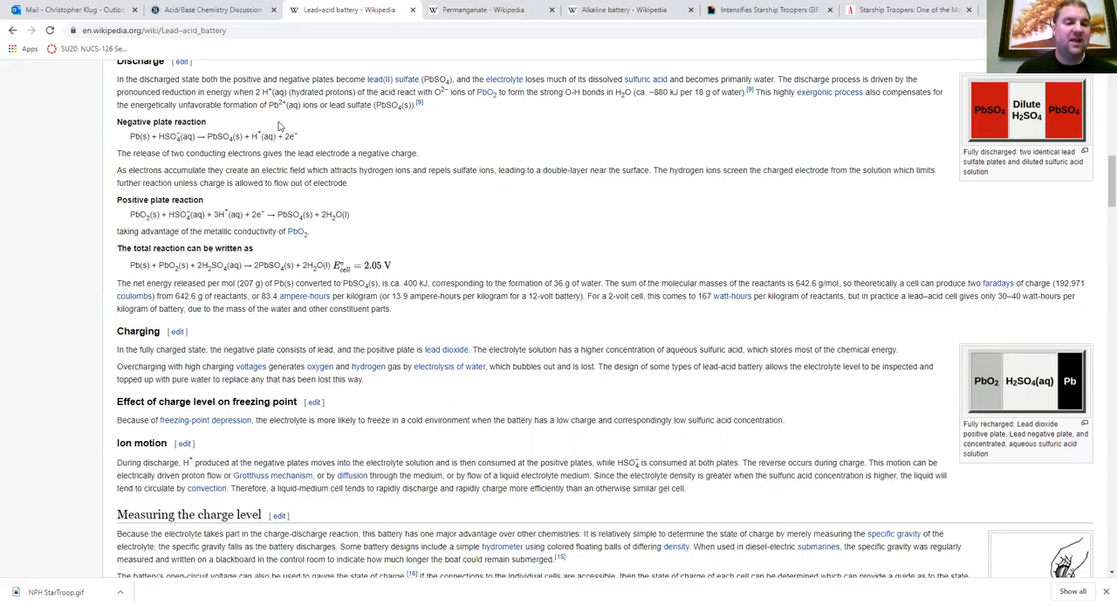
mouse_move(242, 150)
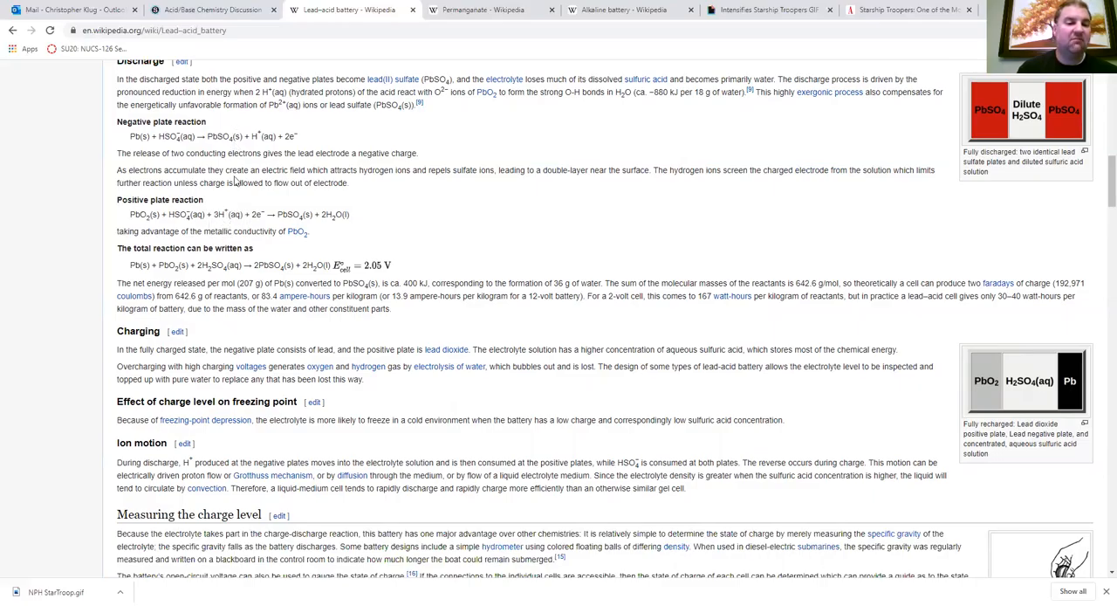
mouse_move(279, 157)
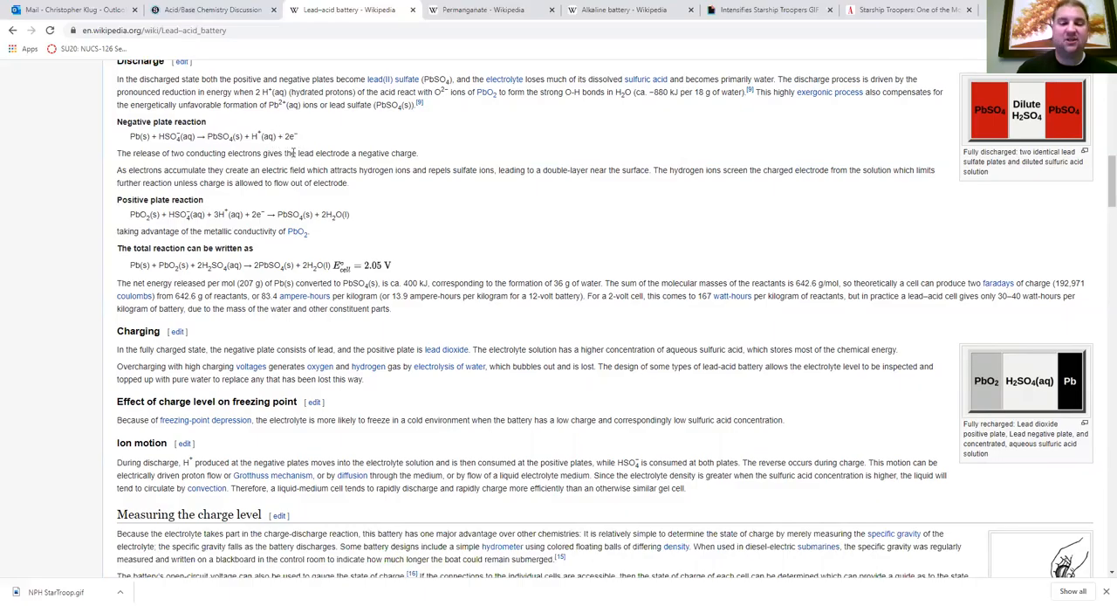
mouse_move(266, 224)
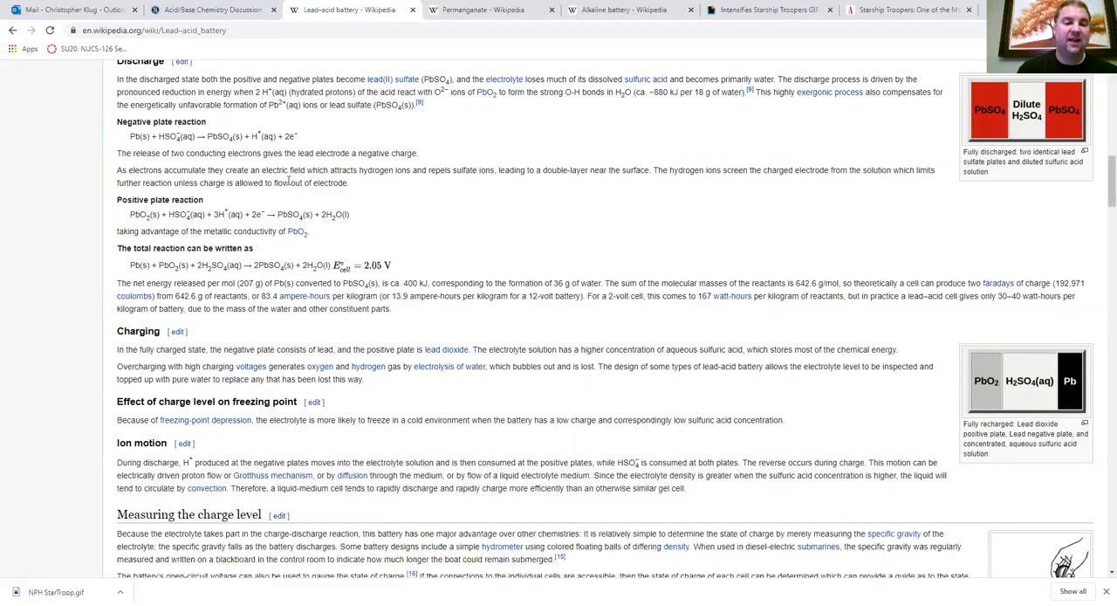
mouse_move(298, 148)
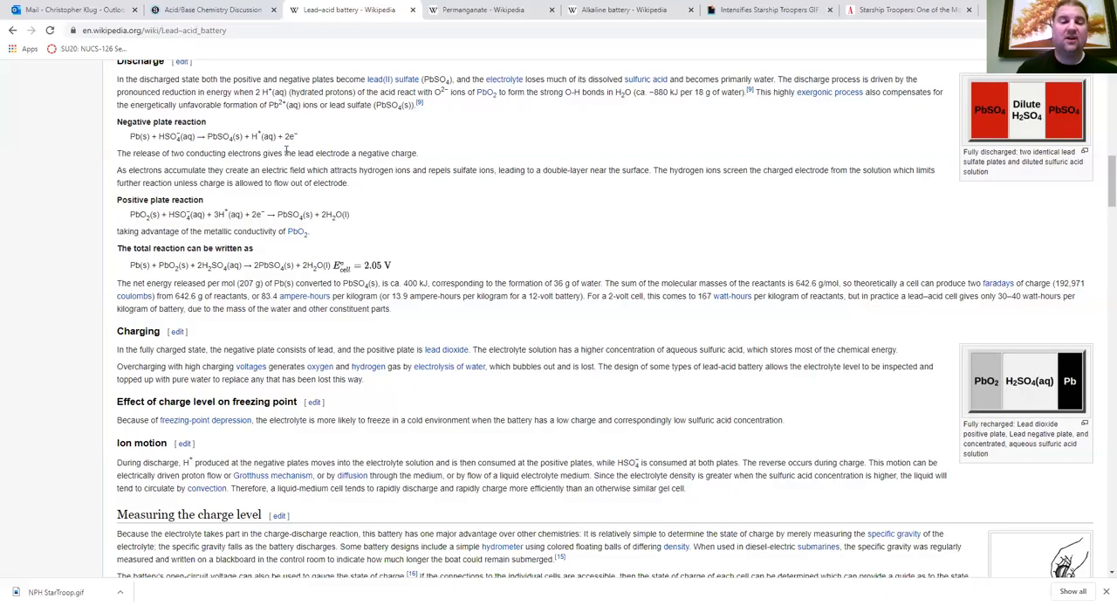
mouse_move(274, 164)
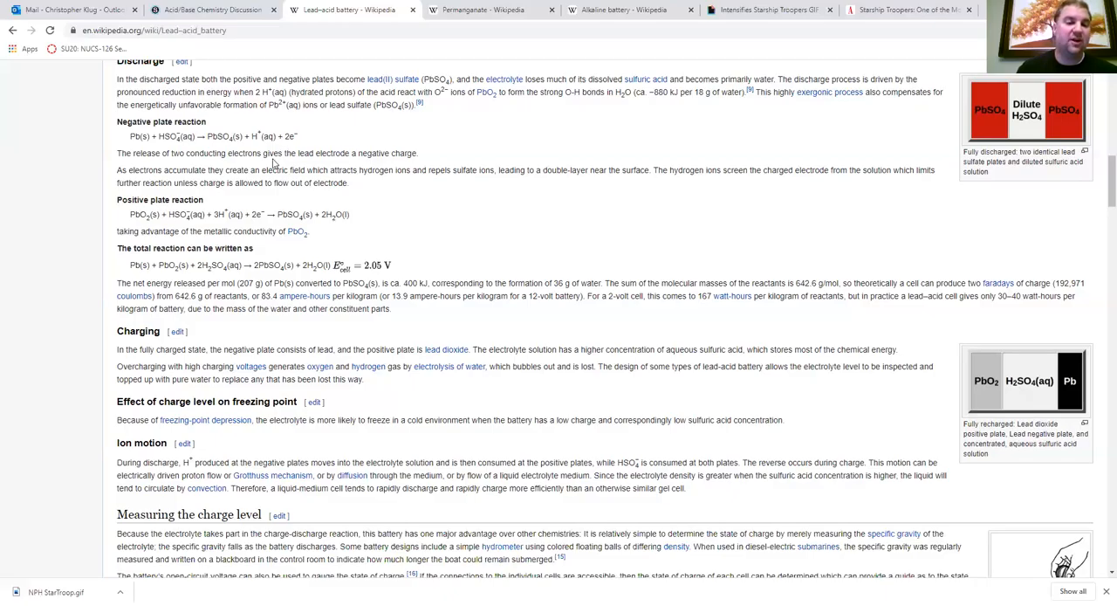
mouse_move(286, 181)
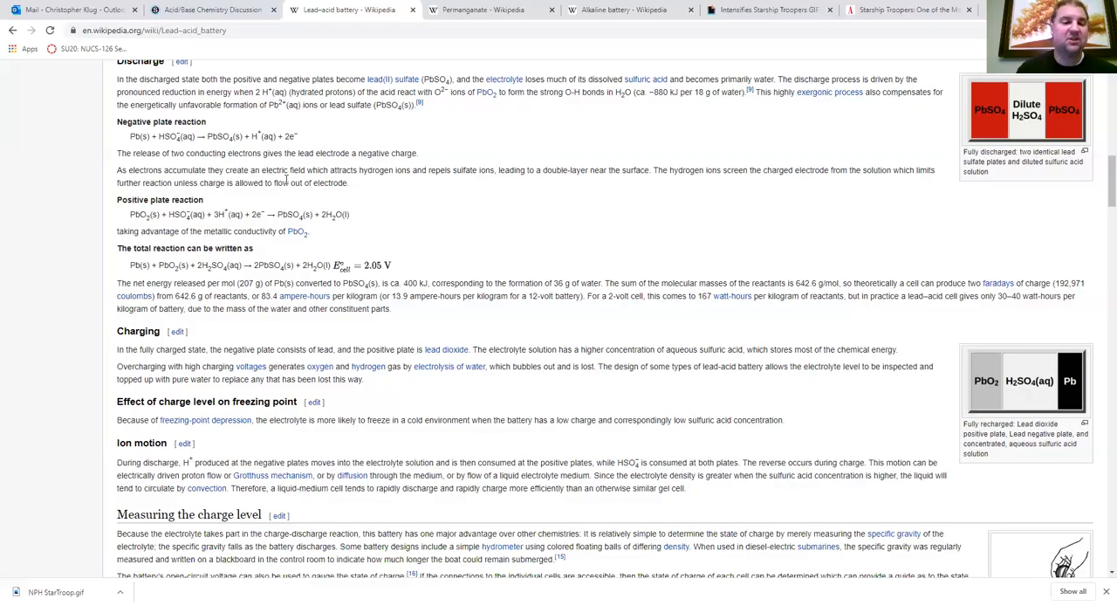
mouse_move(247, 152)
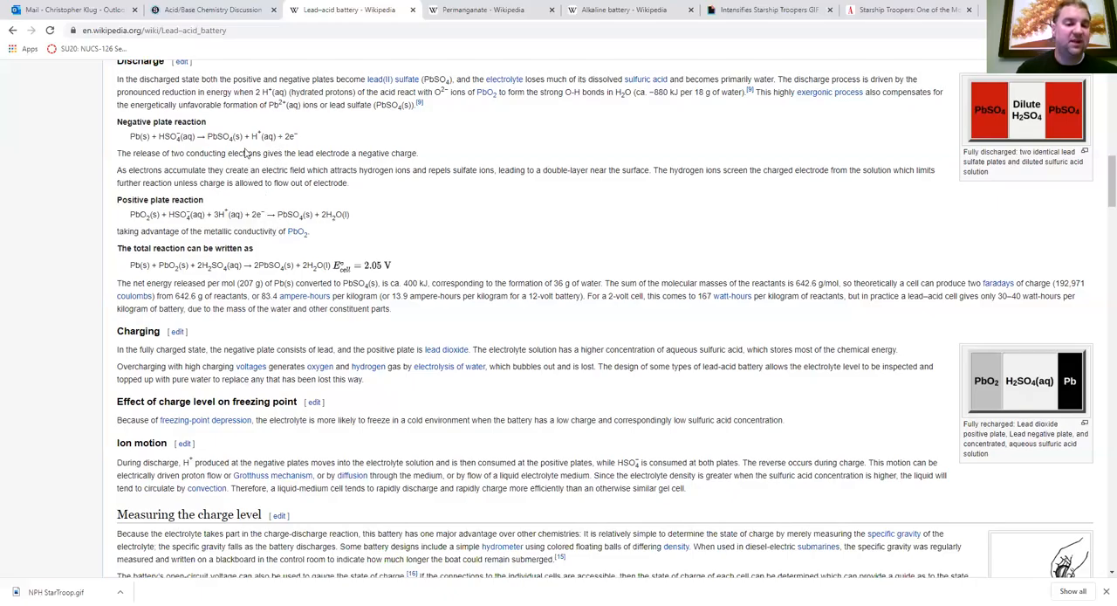
mouse_move(148, 262)
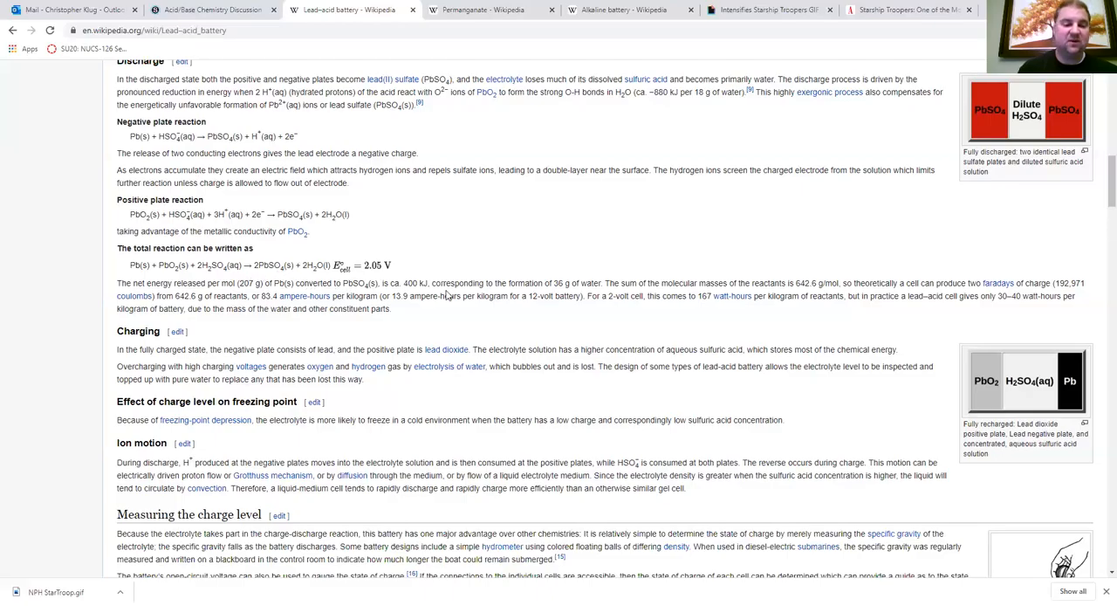
Scroll through Charging and Ion motion to Measuring the charge level and Voltages
scroll("down", 3)
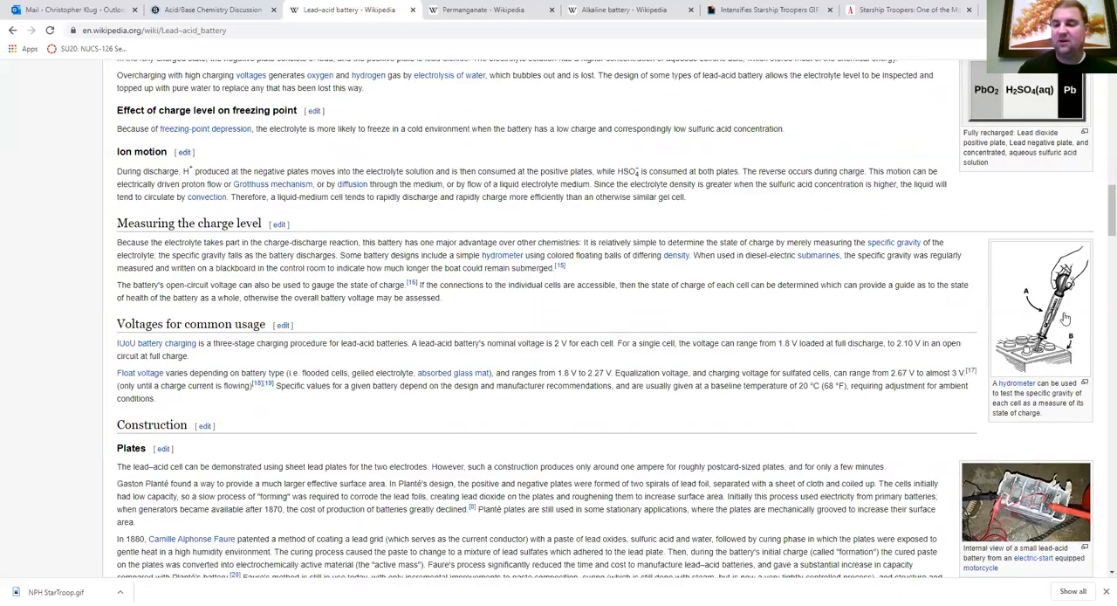
mouse_move(1027, 389)
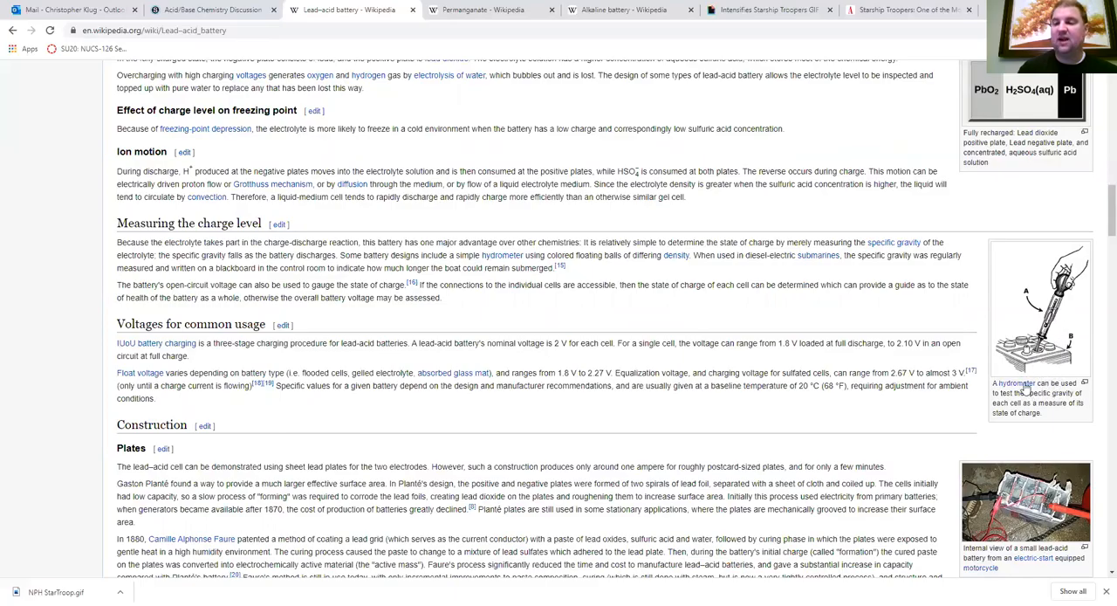
mouse_move(1056, 388)
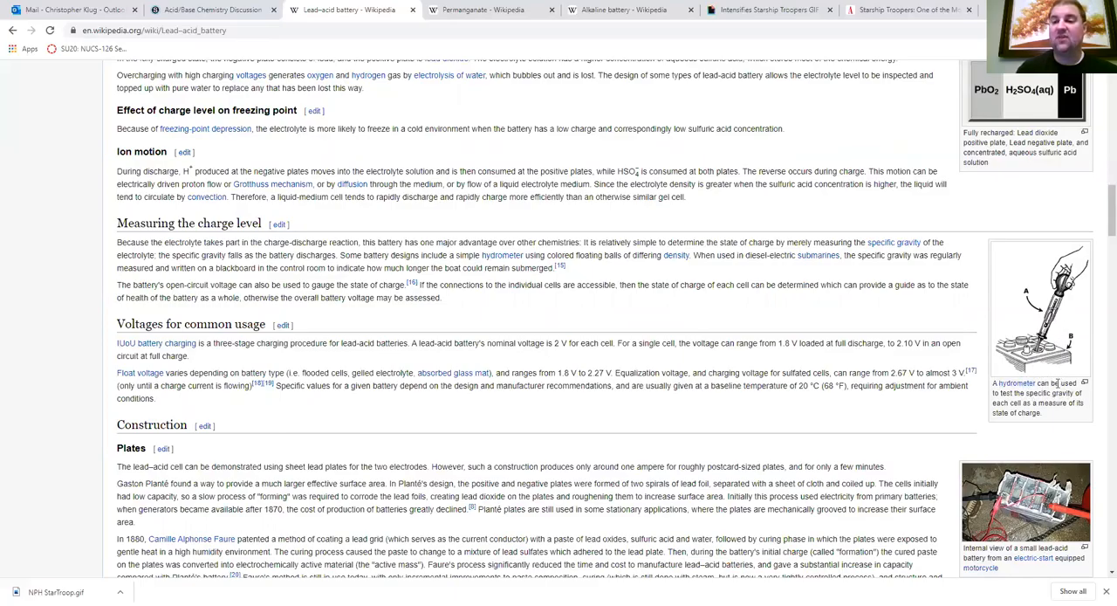
mouse_move(1065, 330)
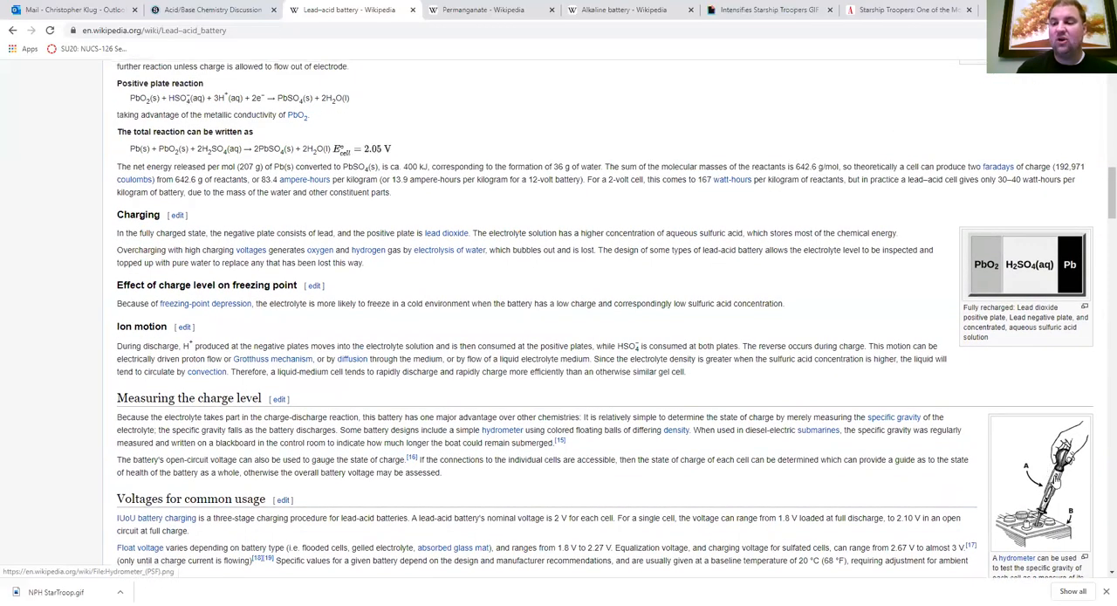
scroll("down", 3)
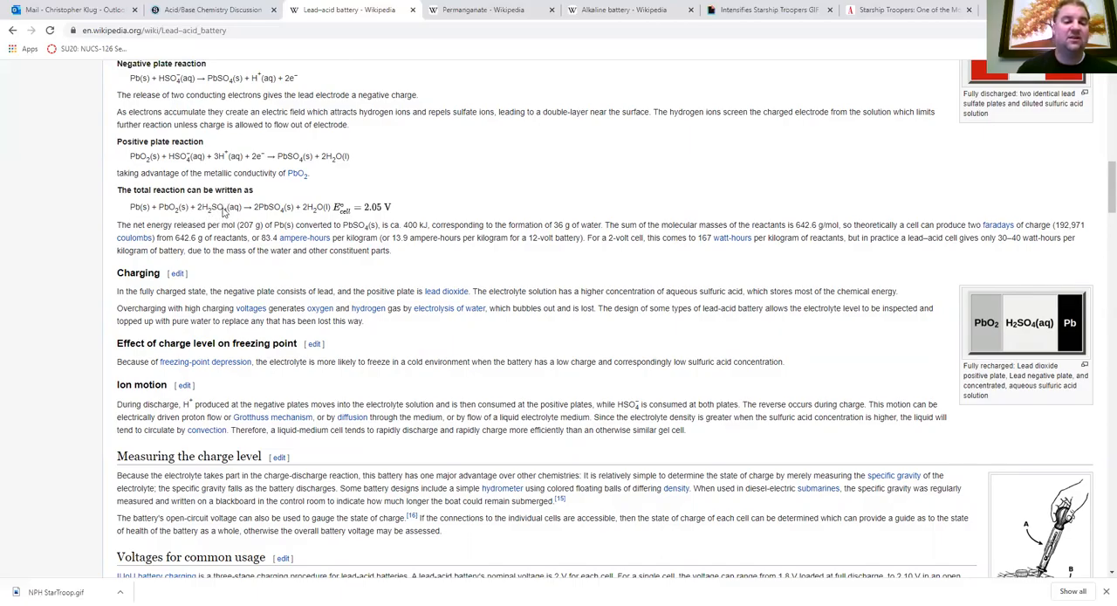
scroll("down", 3)
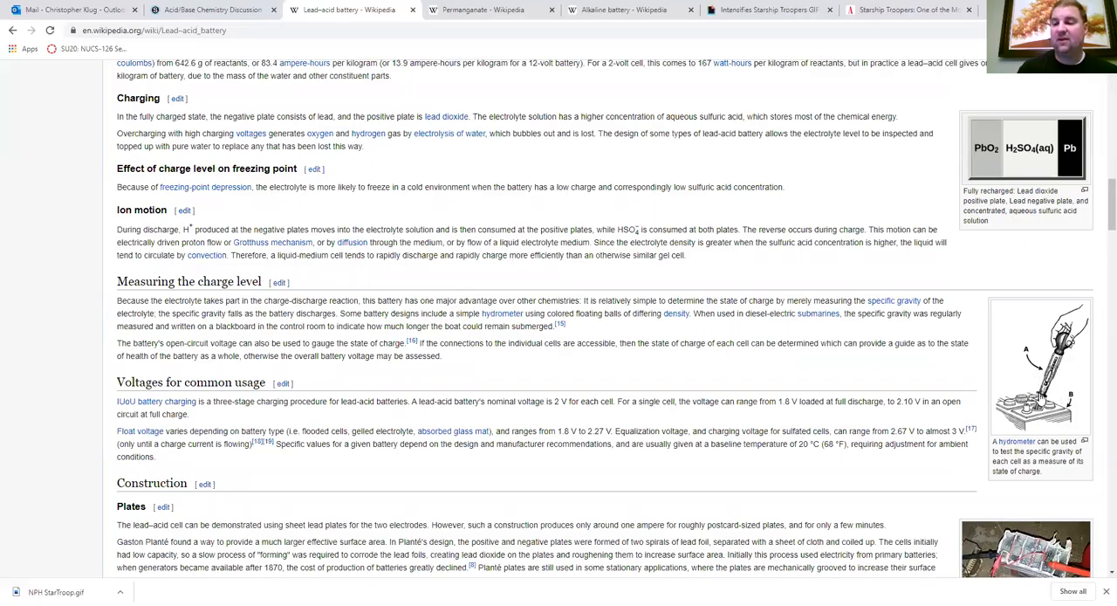
mouse_move(1056, 397)
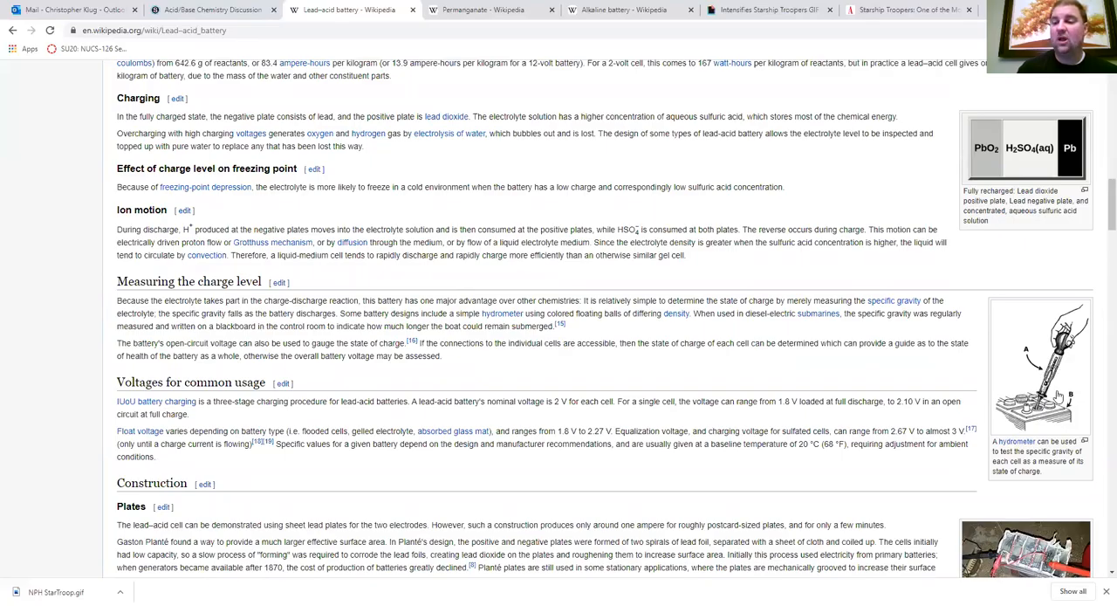
mouse_move(1061, 426)
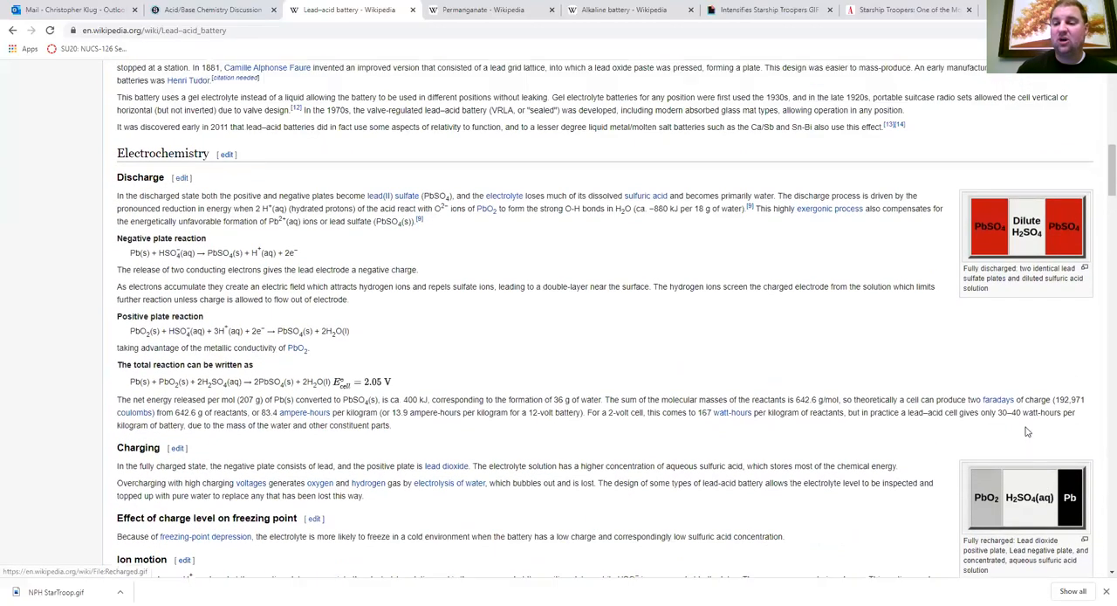
mouse_move(990, 519)
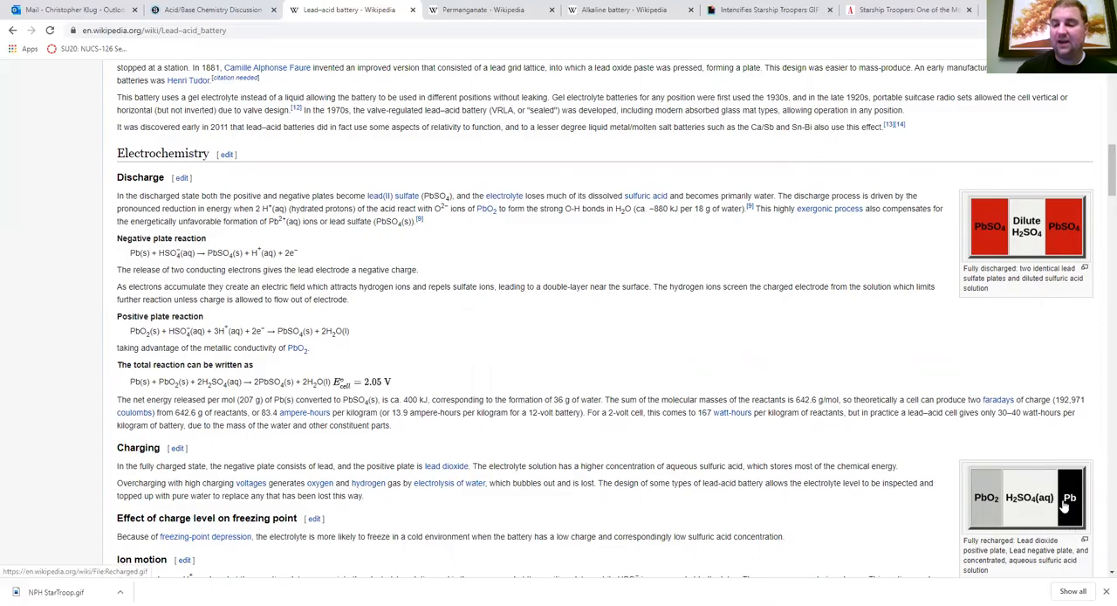
mouse_move(519, 483)
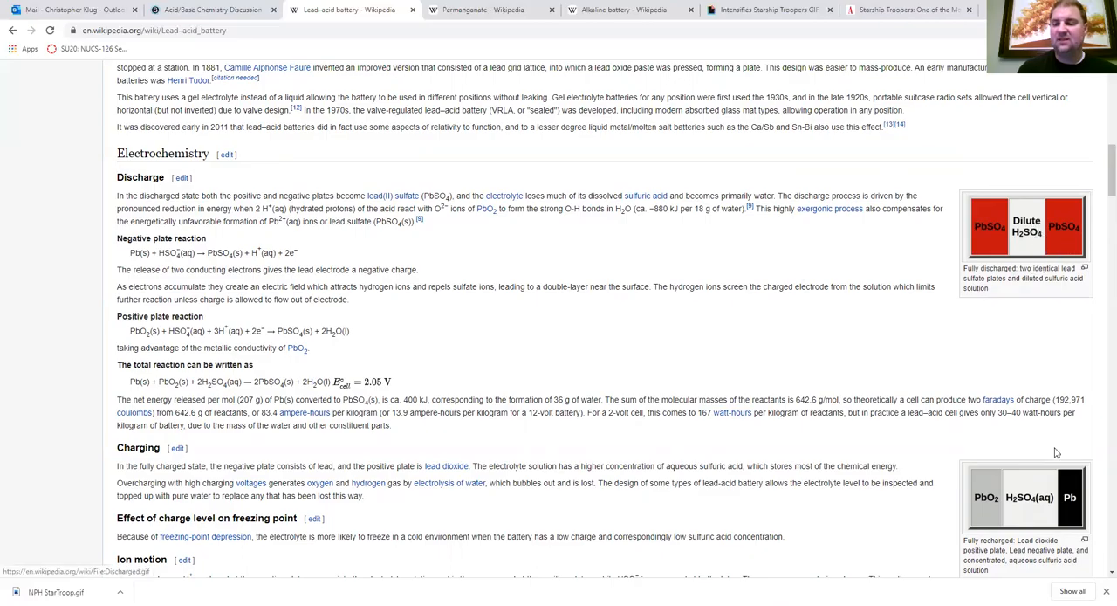
mouse_move(1019, 493)
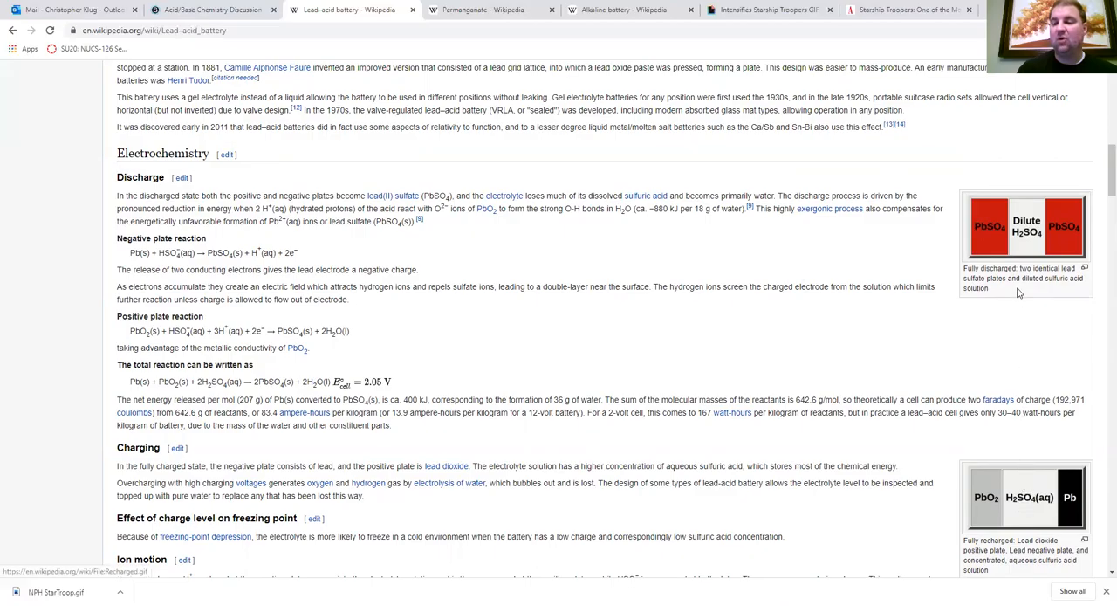
mouse_move(1020, 237)
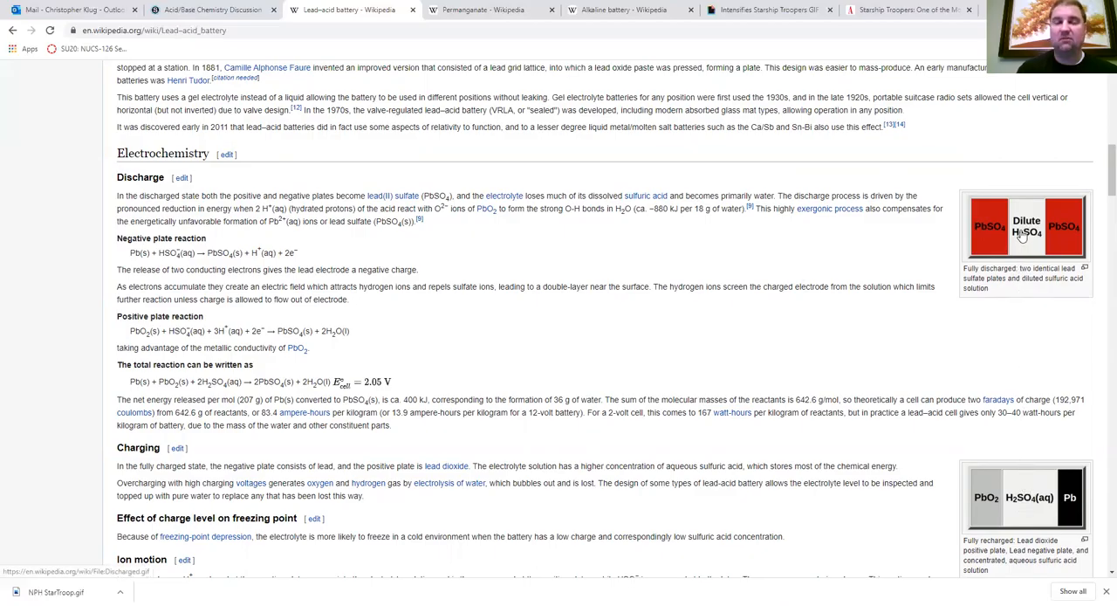
mouse_move(1028, 310)
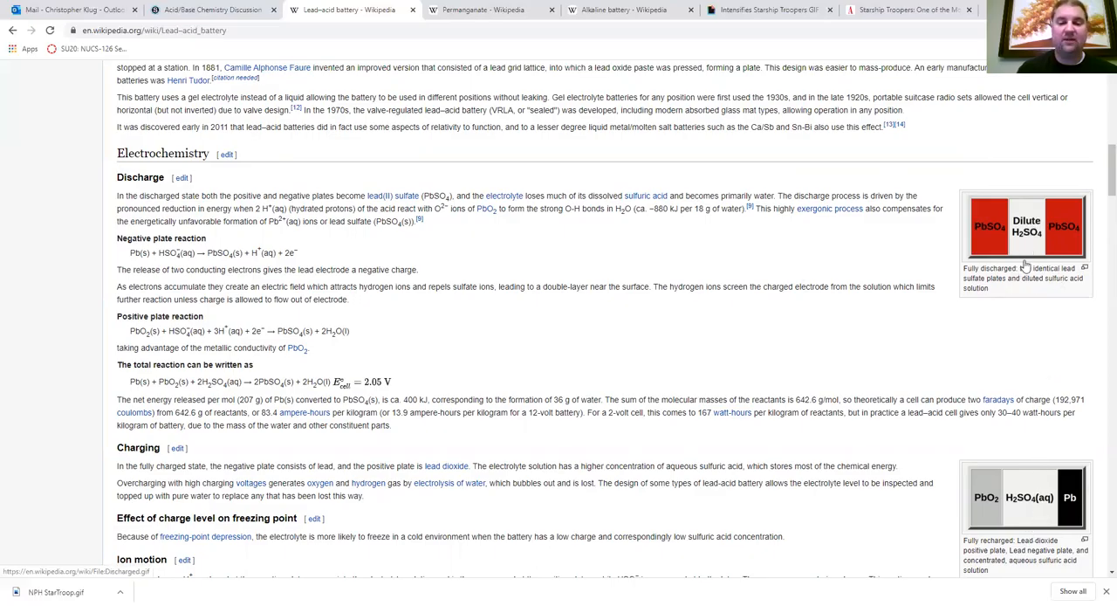
mouse_move(995, 227)
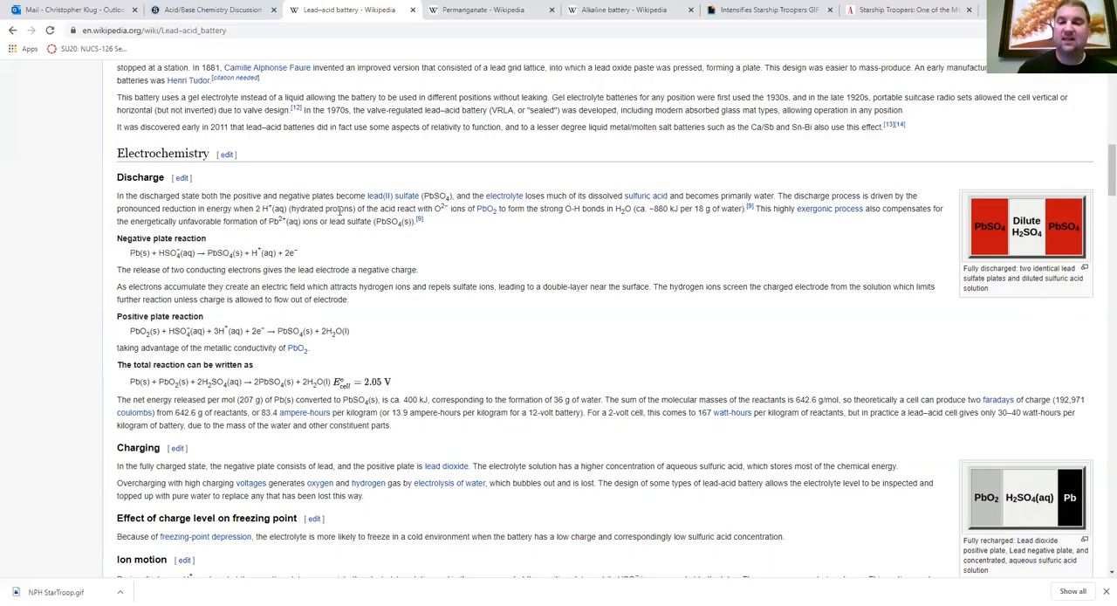
mouse_move(797, 356)
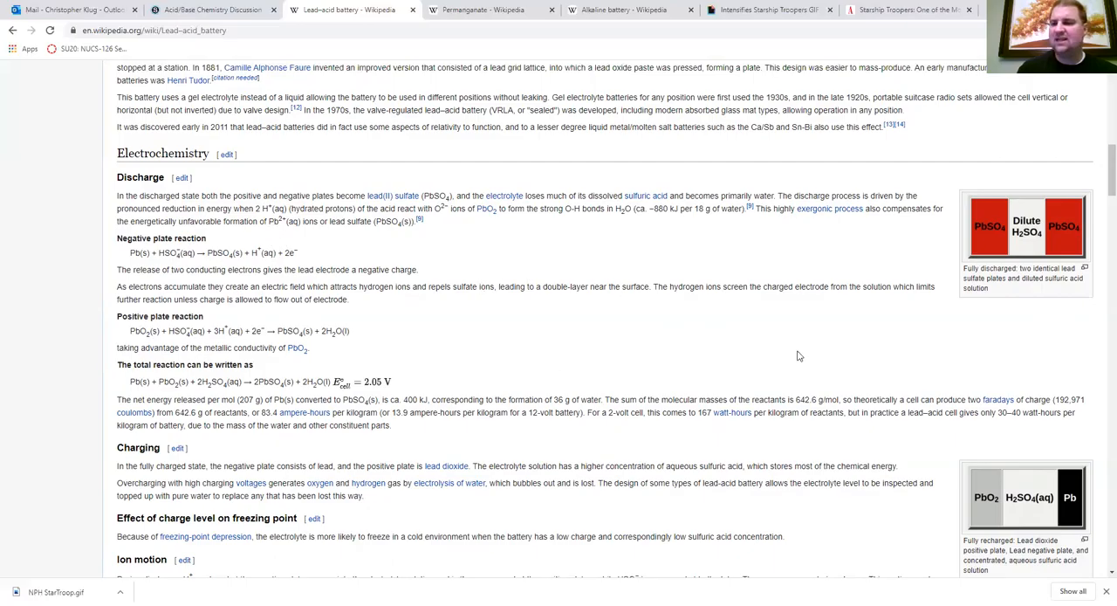
mouse_move(444, 50)
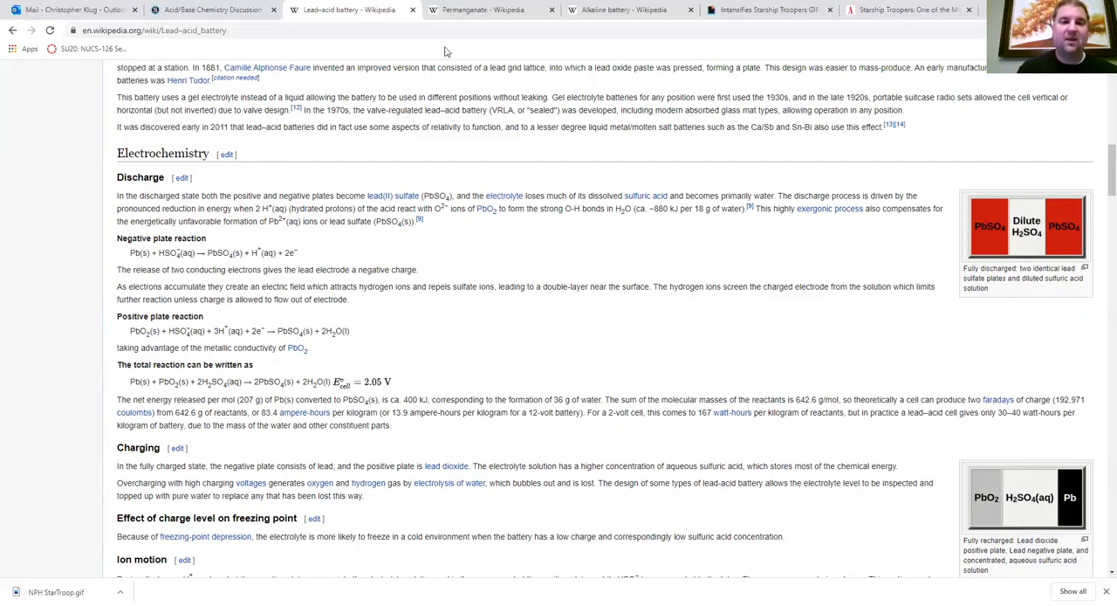
mouse_move(482, 9)
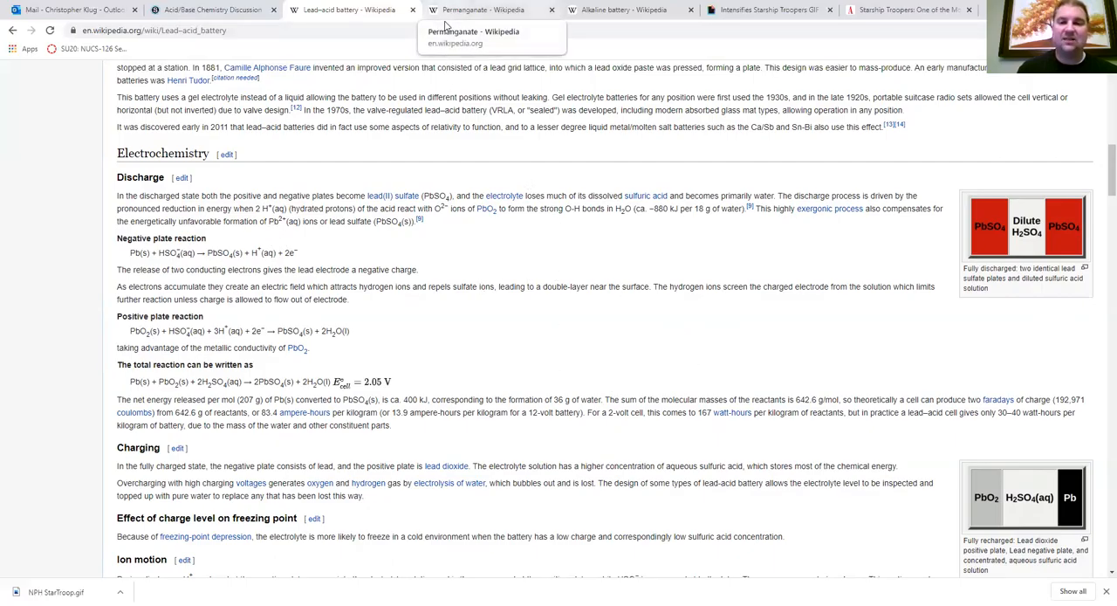
Open the Permanganate article and highlight 'strong oxidizing agent' in its introduction
left_click(489, 10)
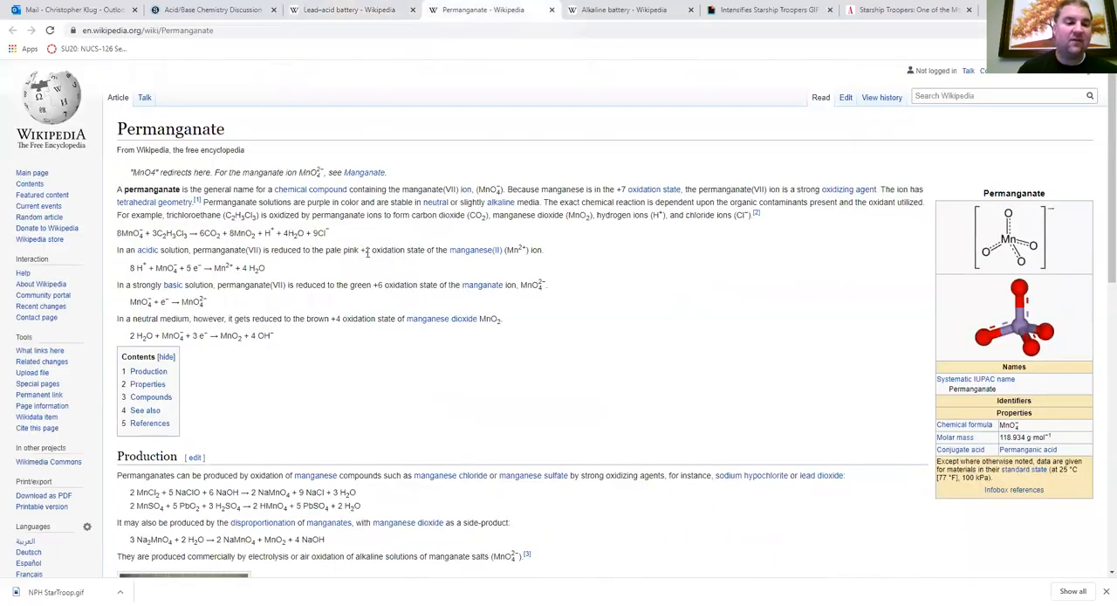
mouse_move(387, 285)
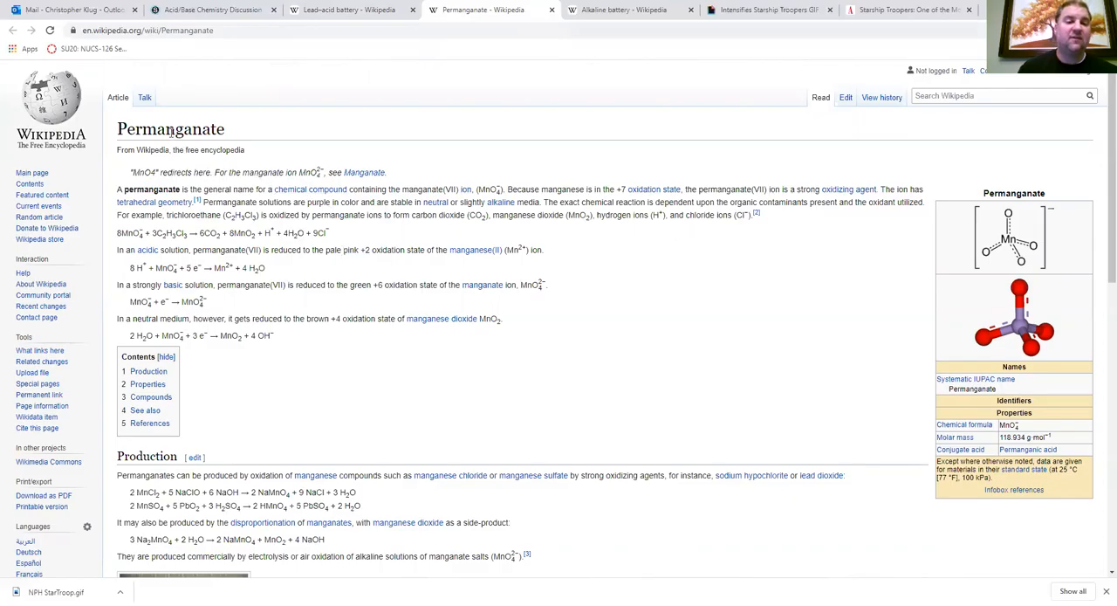
mouse_move(989, 264)
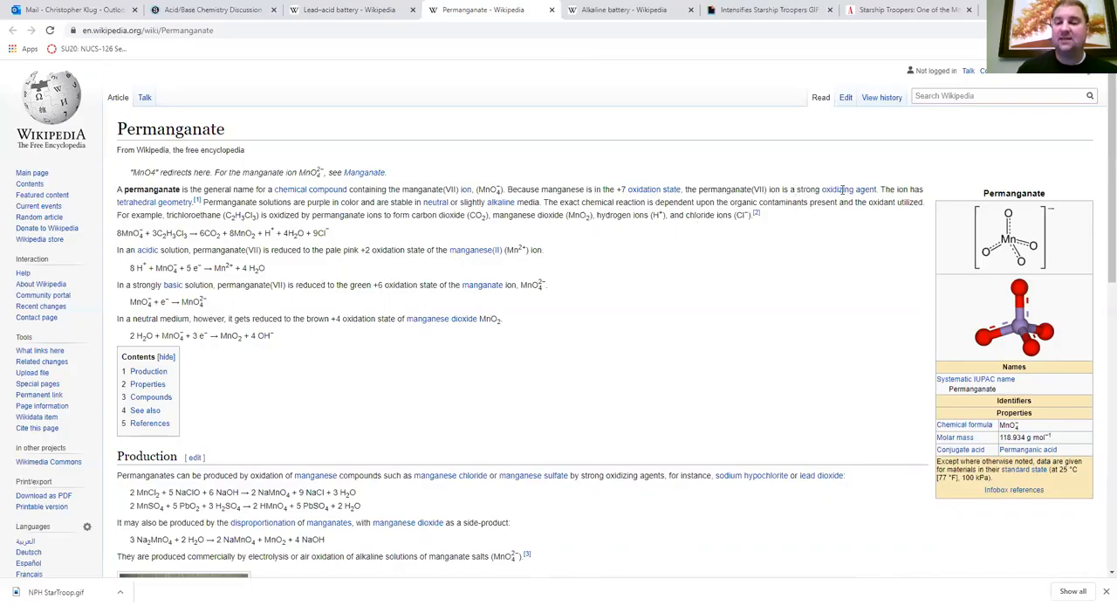
left_click_drag(795, 189, 907, 188)
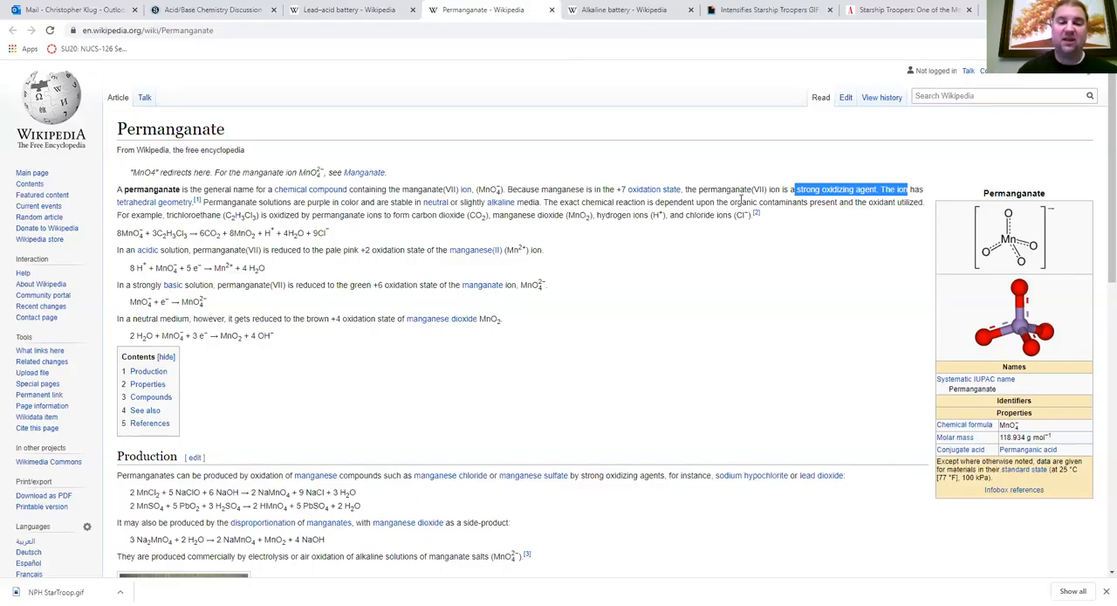
mouse_move(785, 223)
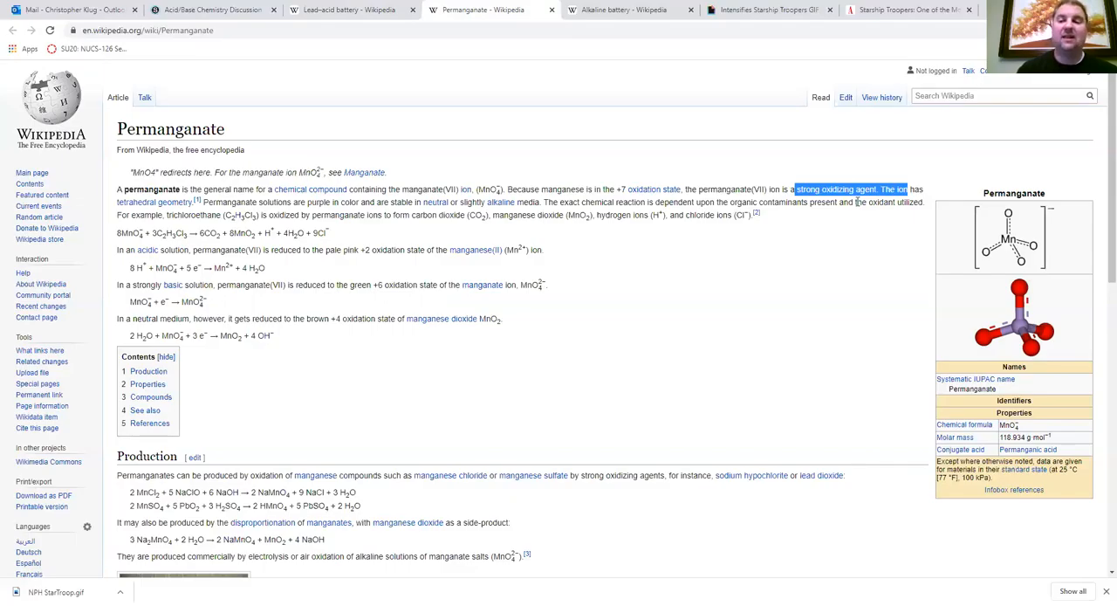
mouse_move(607, 246)
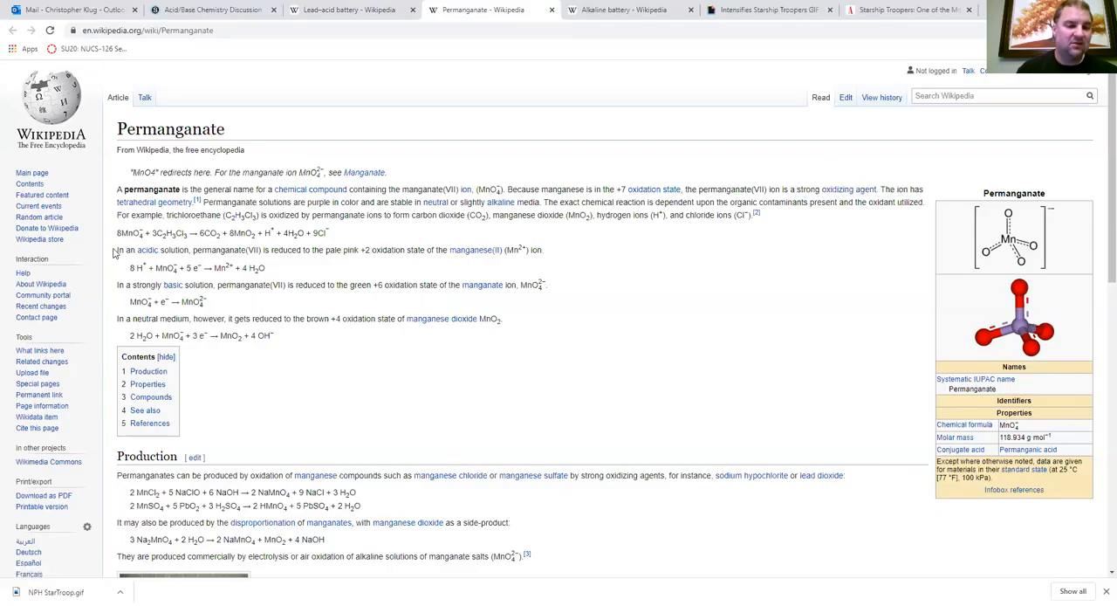
left_click_drag(116, 250, 266, 268)
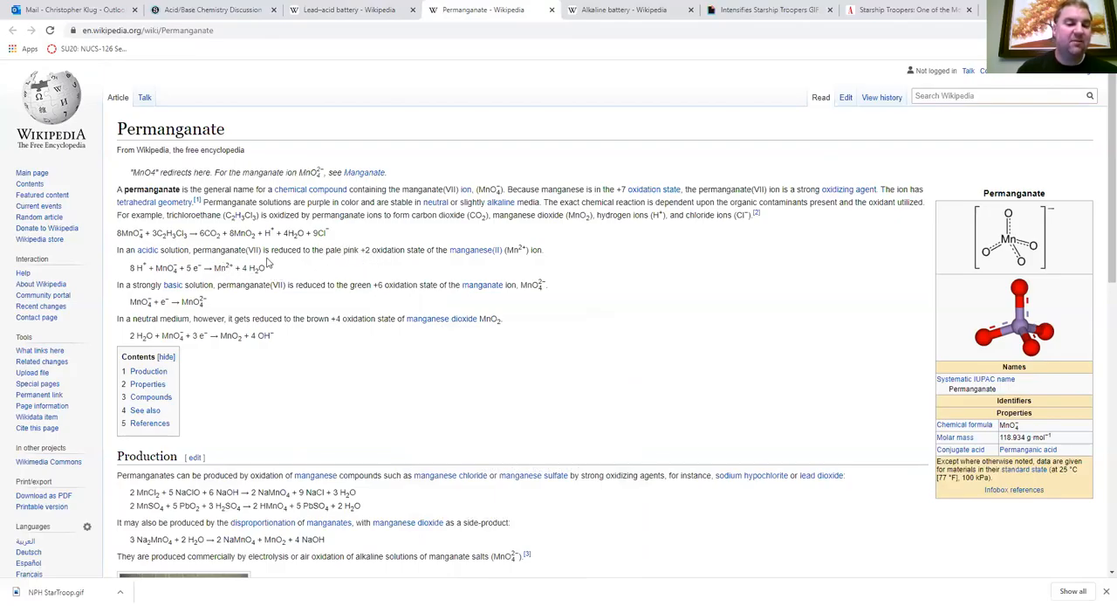
mouse_move(349, 250)
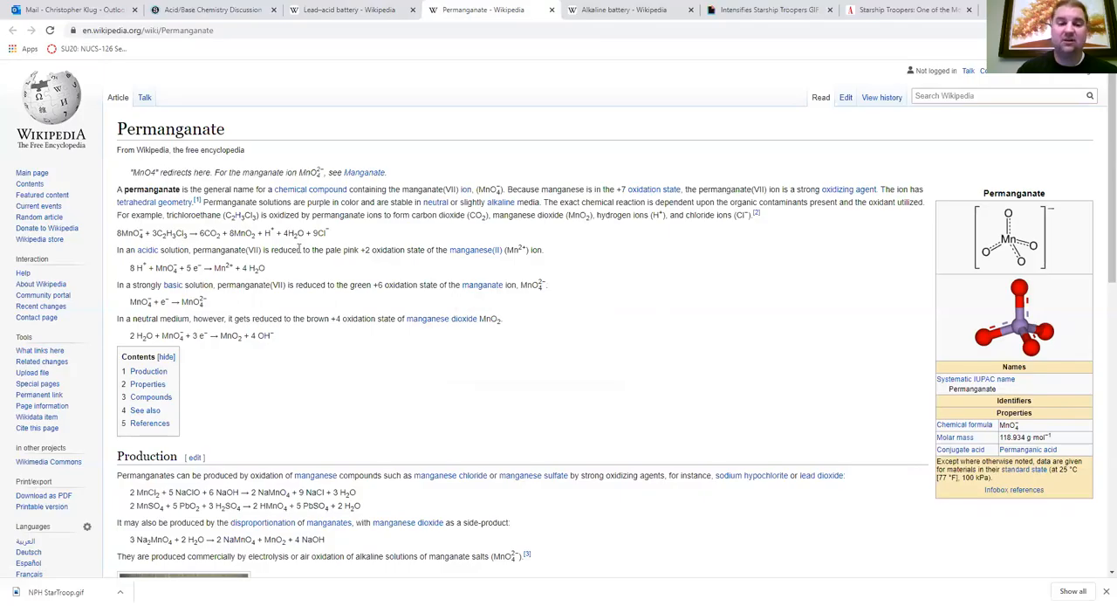
double_click(334, 250)
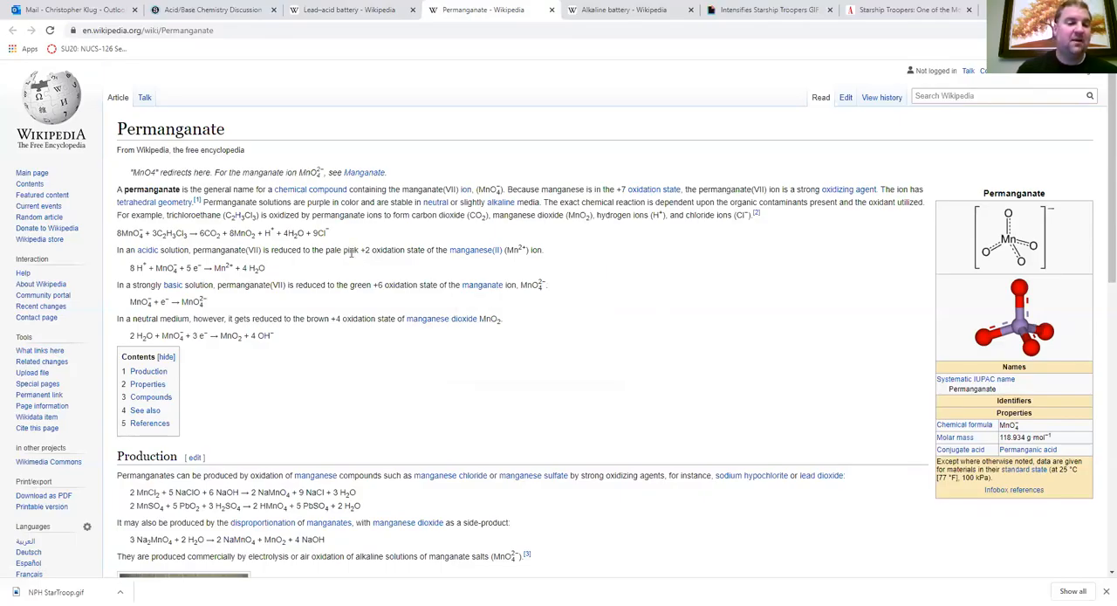
left_click_drag(128, 267, 264, 267)
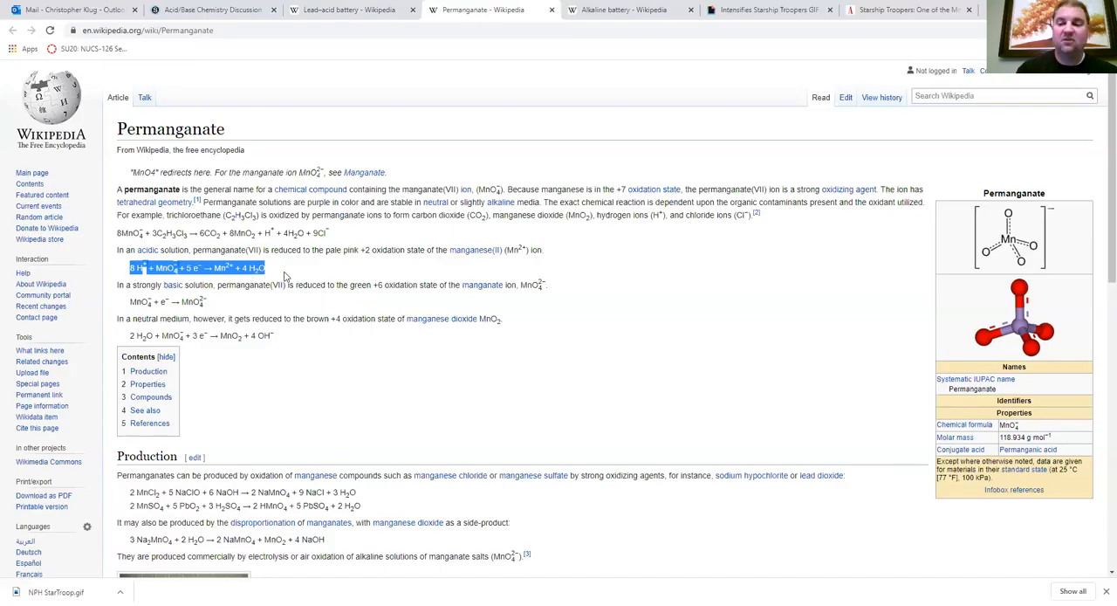
left_click(284, 267)
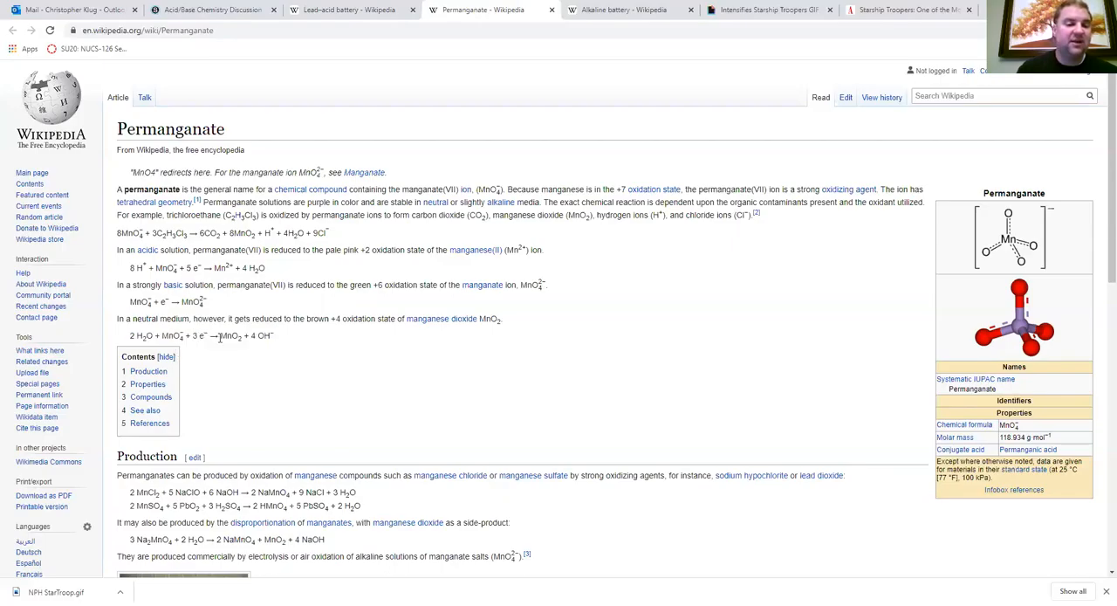
double_click(229, 336)
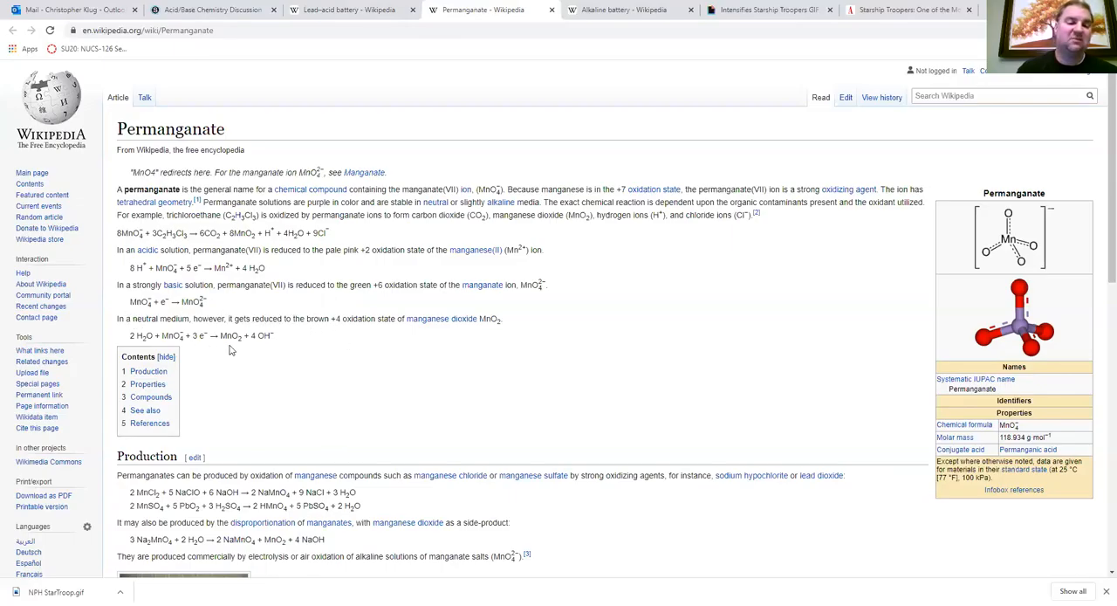
double_click(165, 267)
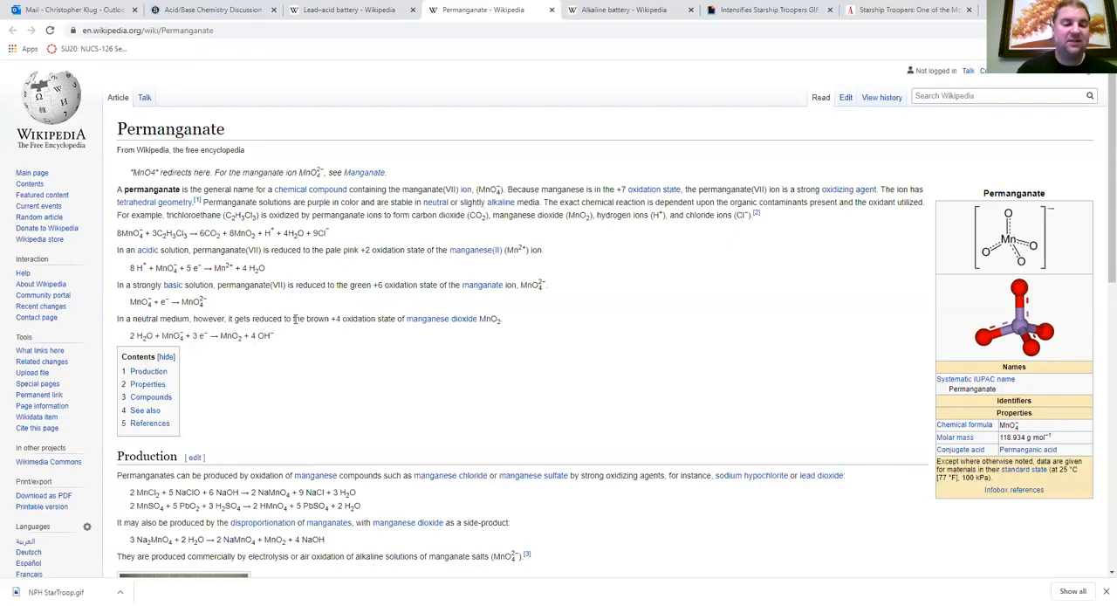
mouse_move(310, 316)
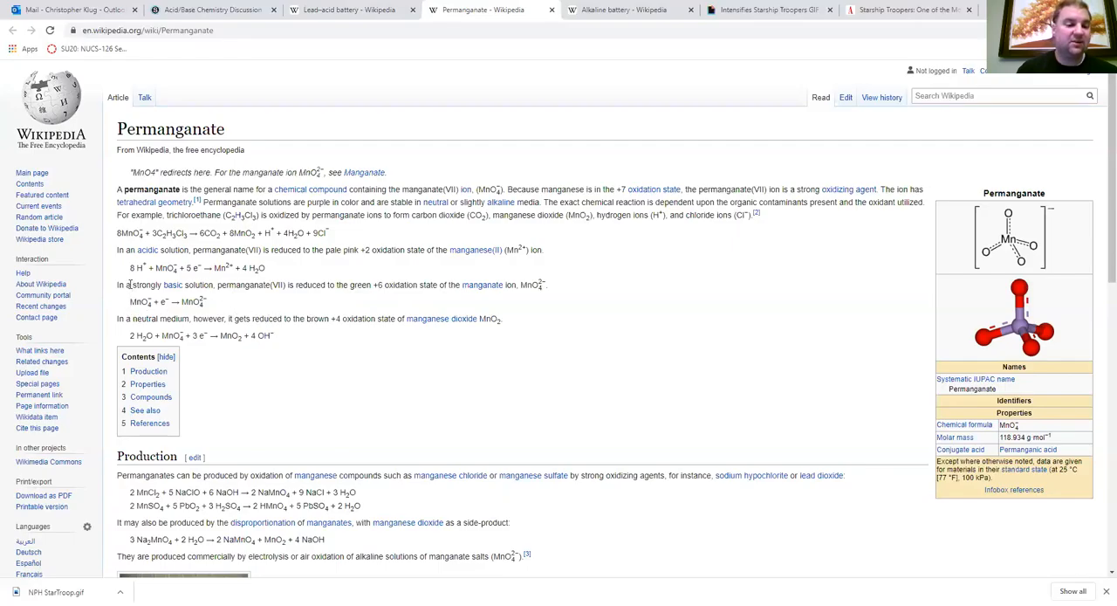
left_click_drag(117, 284, 249, 285)
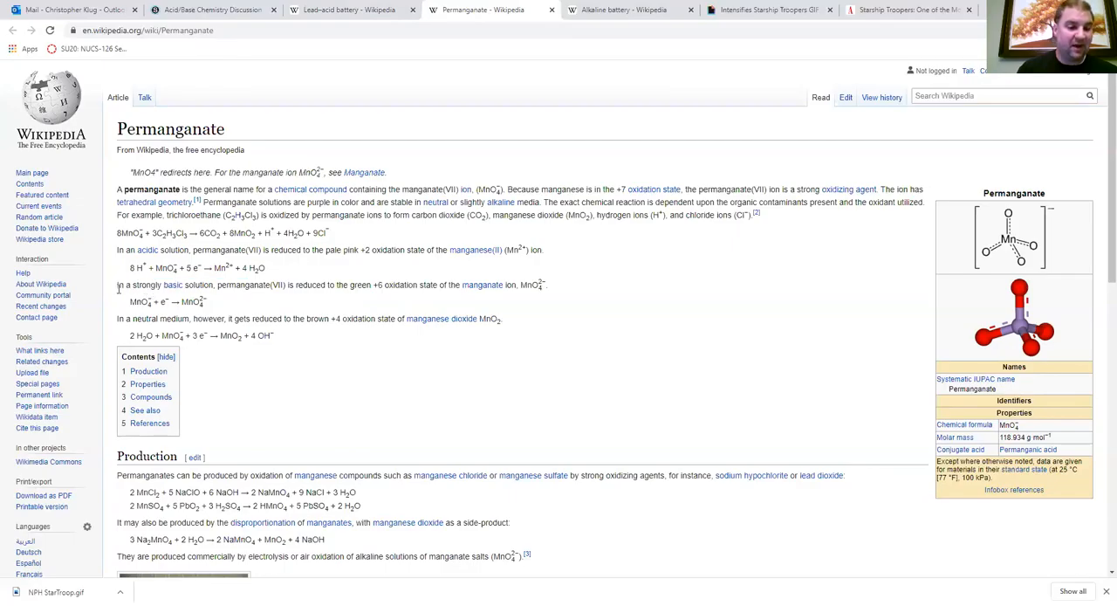
left_click_drag(117, 285, 243, 284)
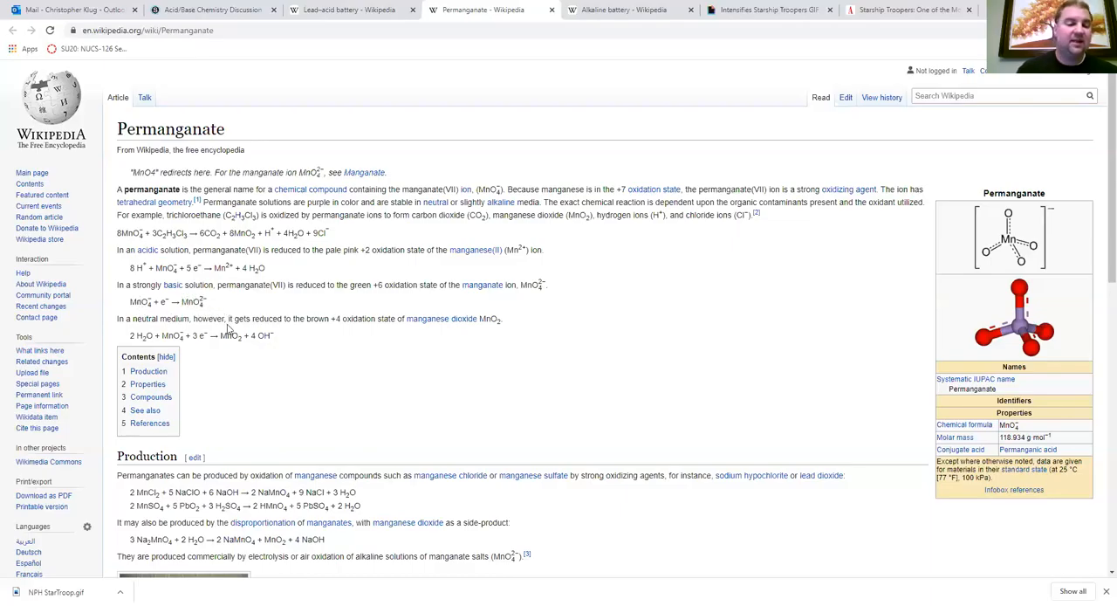
mouse_move(228, 261)
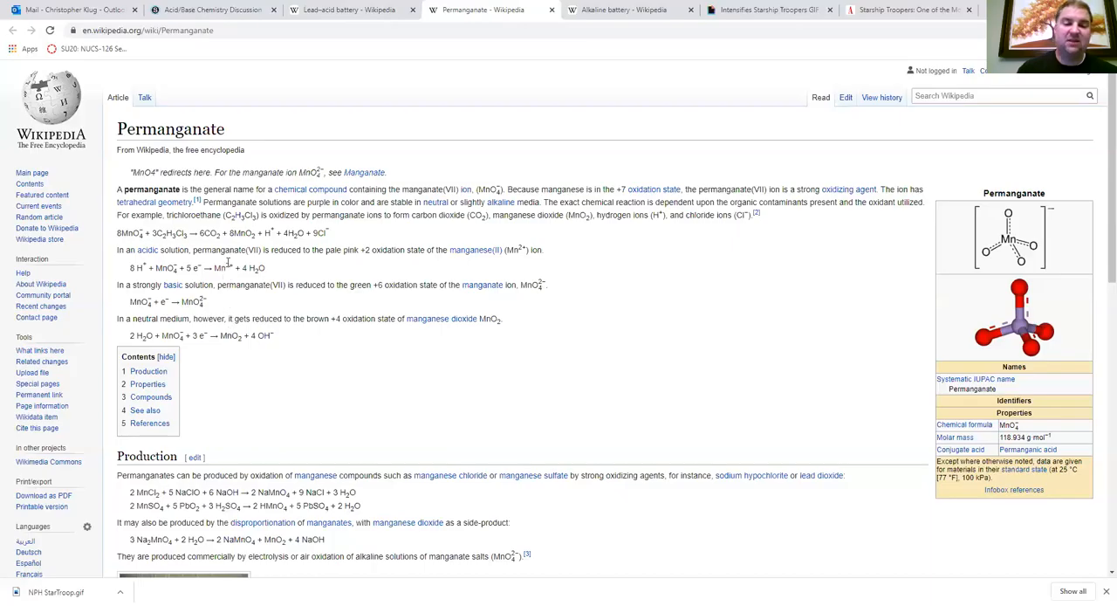
mouse_move(233, 300)
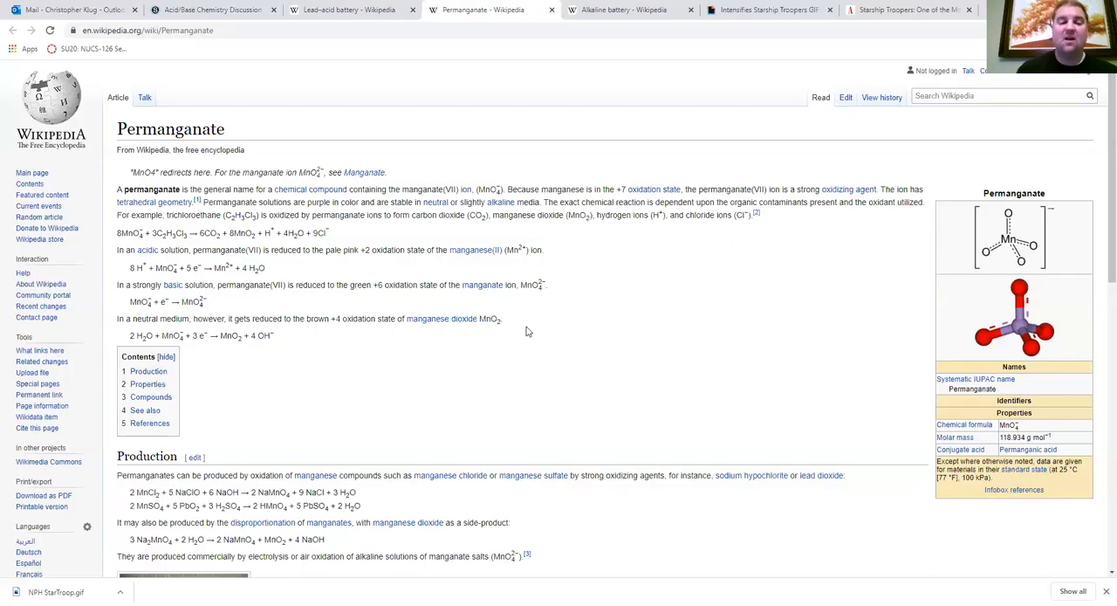
mouse_move(125, 260)
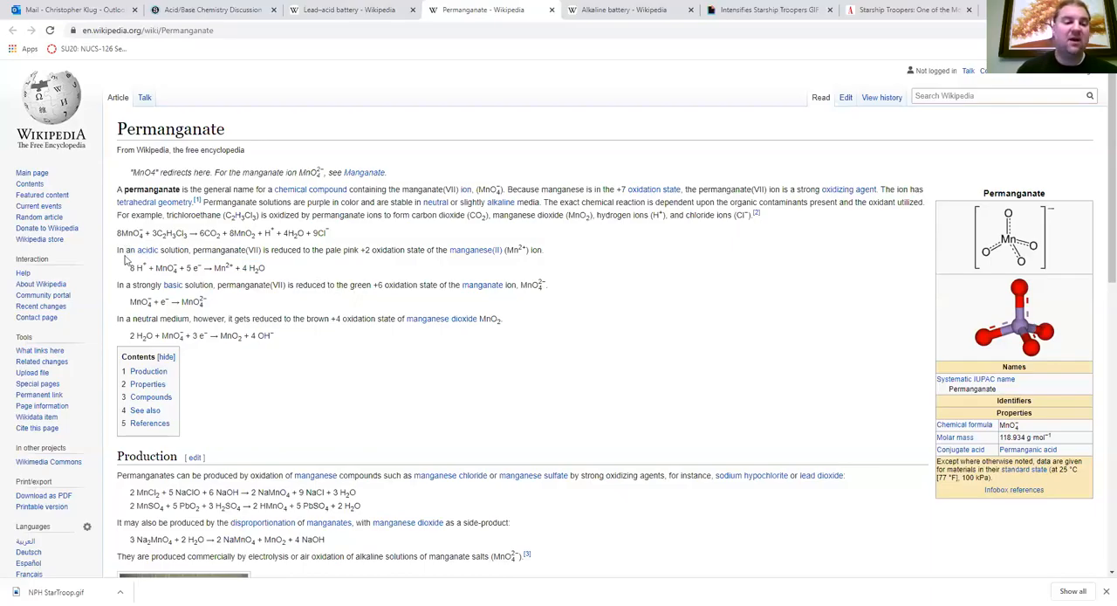
mouse_move(277, 274)
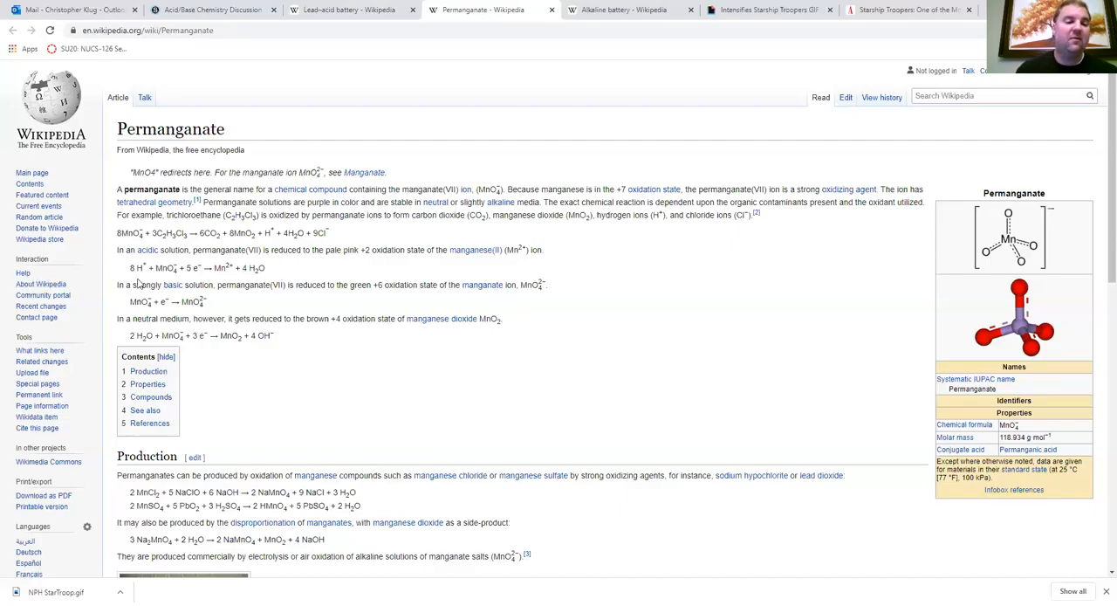
left_click_drag(129, 267, 266, 267)
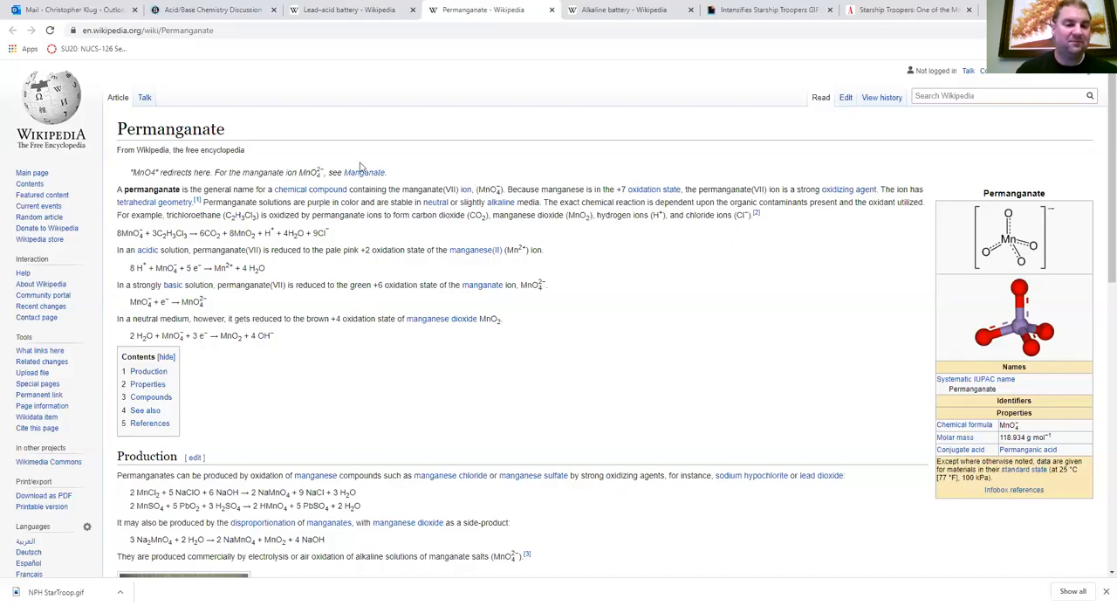
mouse_move(220, 310)
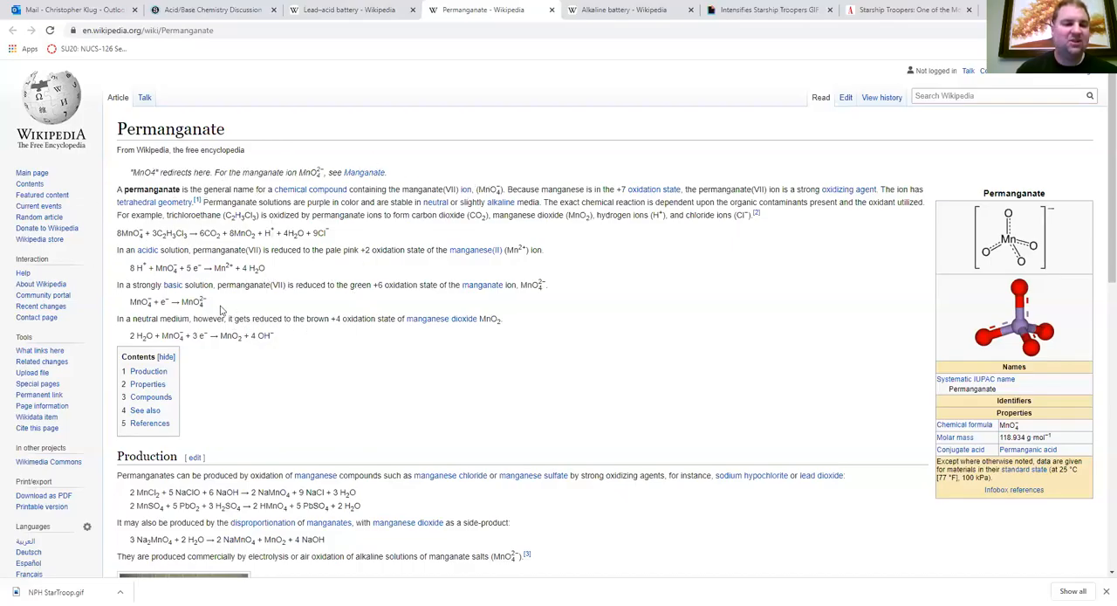
mouse_move(192, 210)
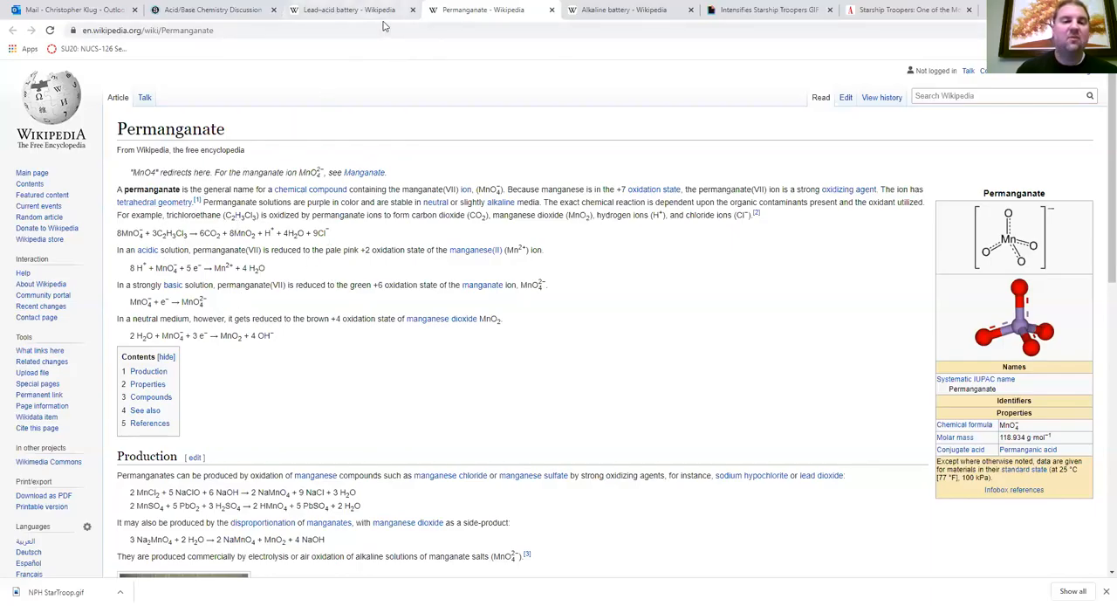
Go via the Lead–acid battery tab to the Alkaline battery article's introduction
left_click(349, 9)
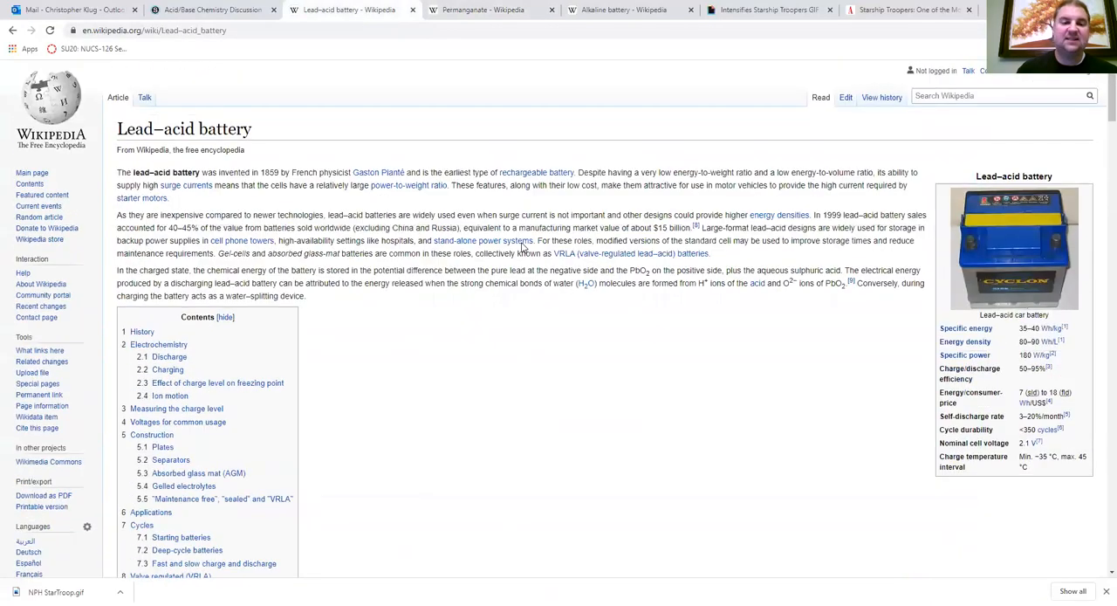
mouse_move(629, 111)
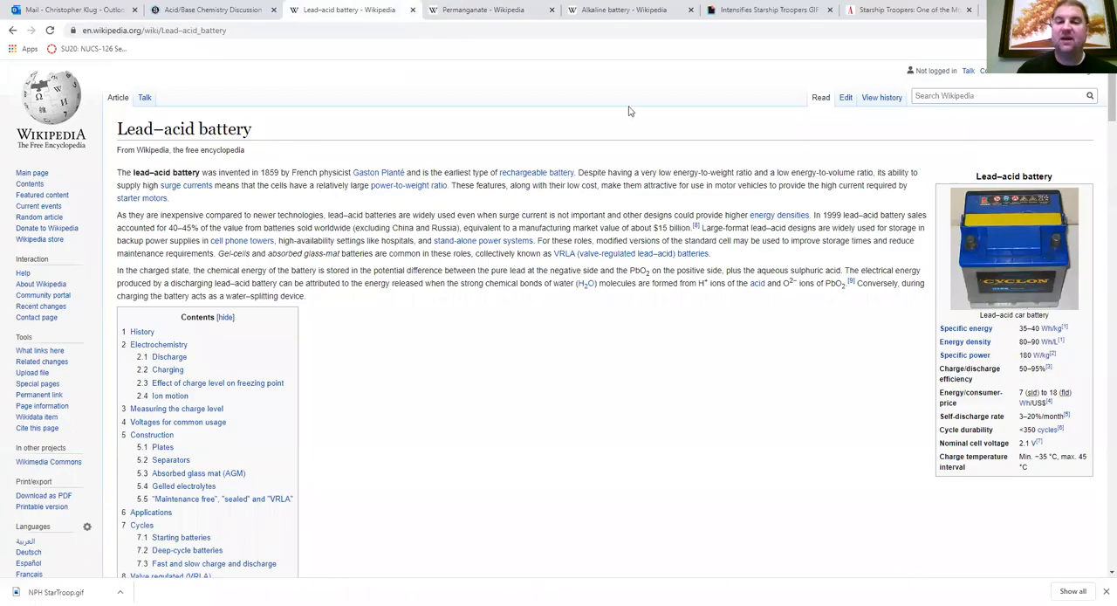
left_click(619, 10)
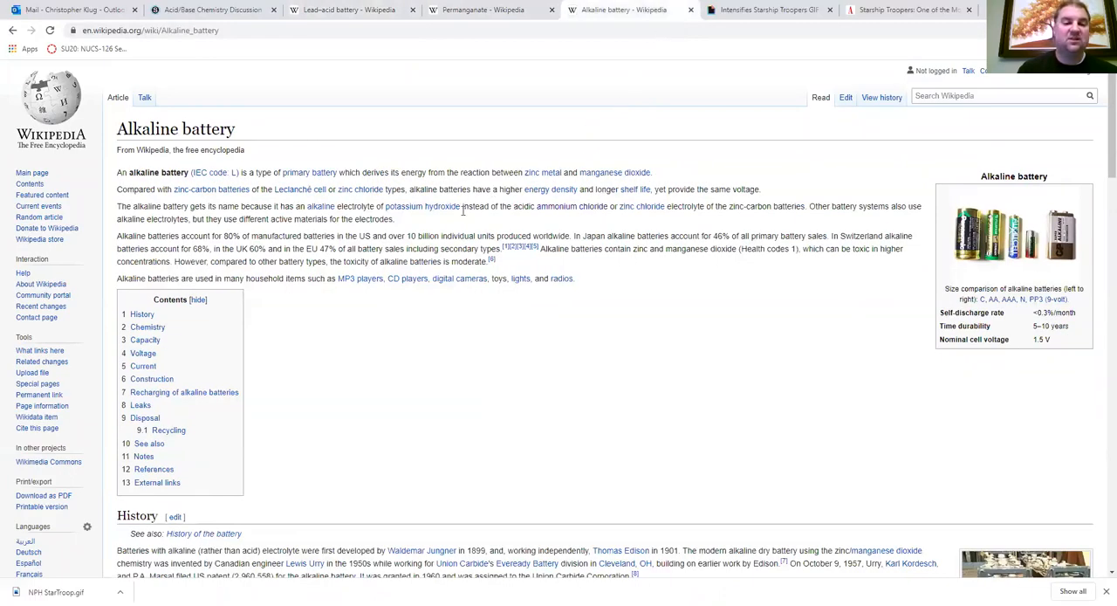
mouse_move(434, 261)
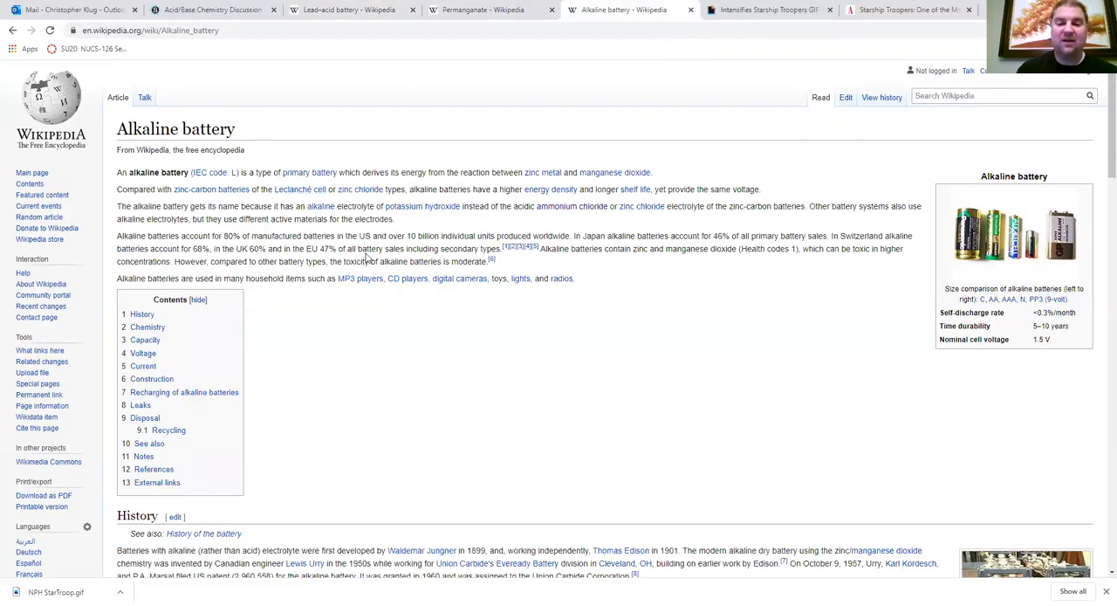
mouse_move(378, 293)
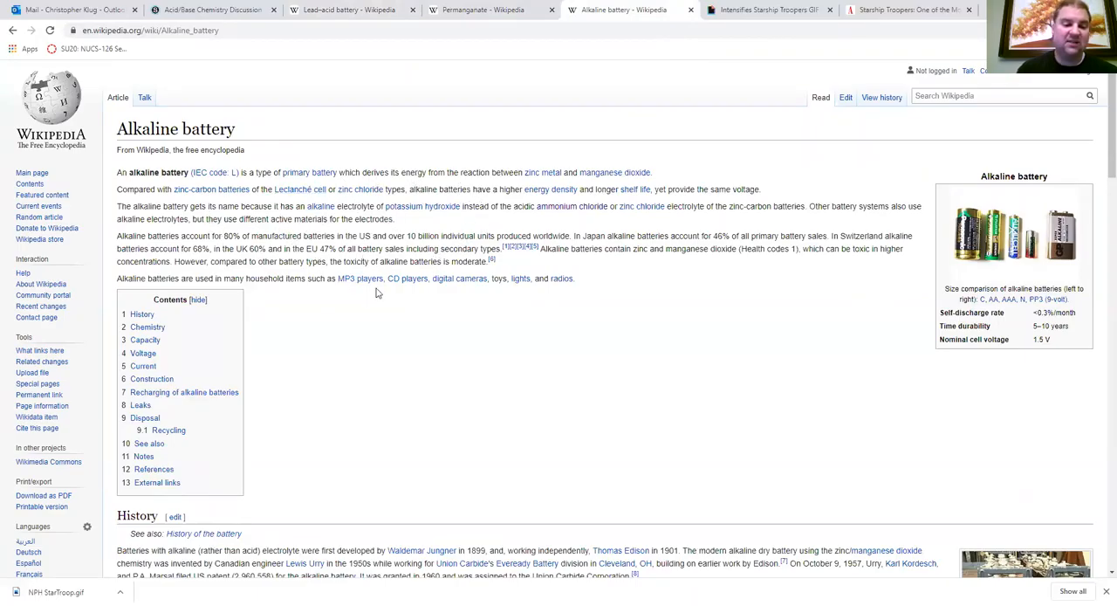
scroll("down", 3)
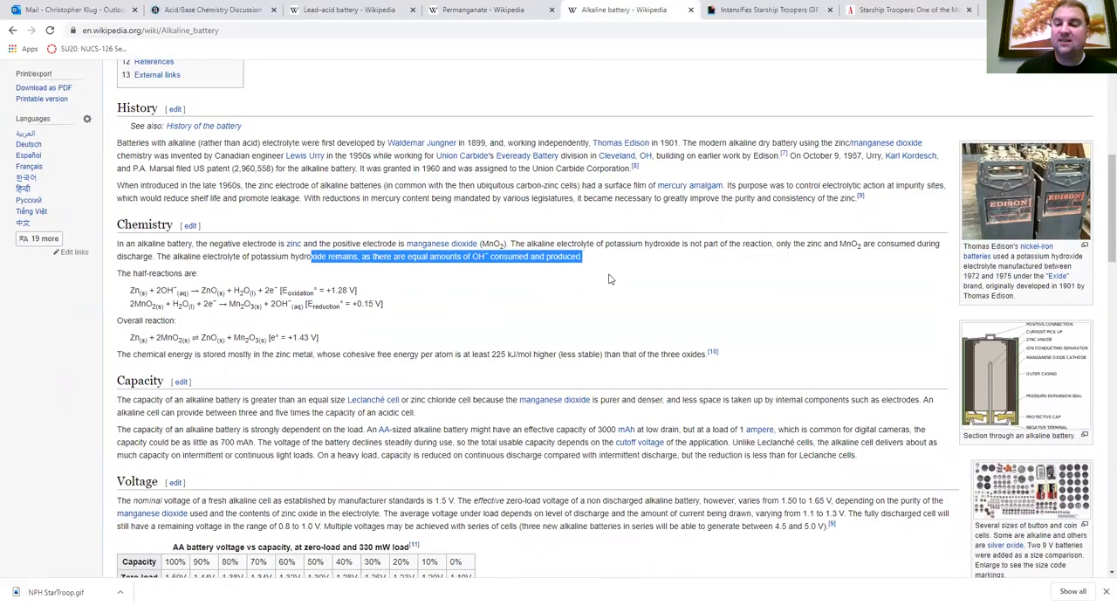
left_click(388, 321)
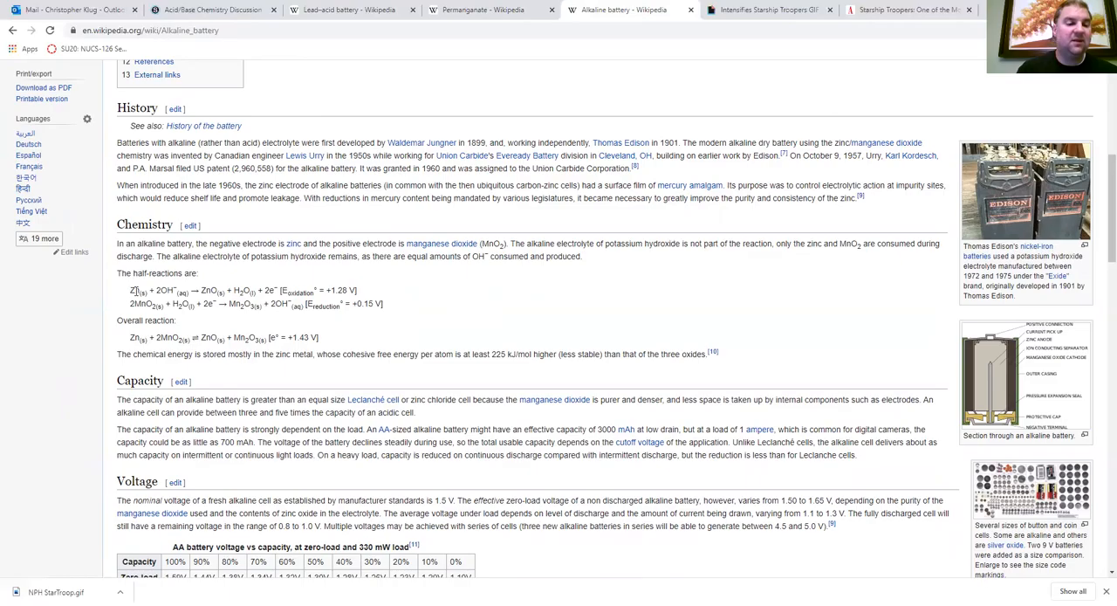
double_click(131, 289)
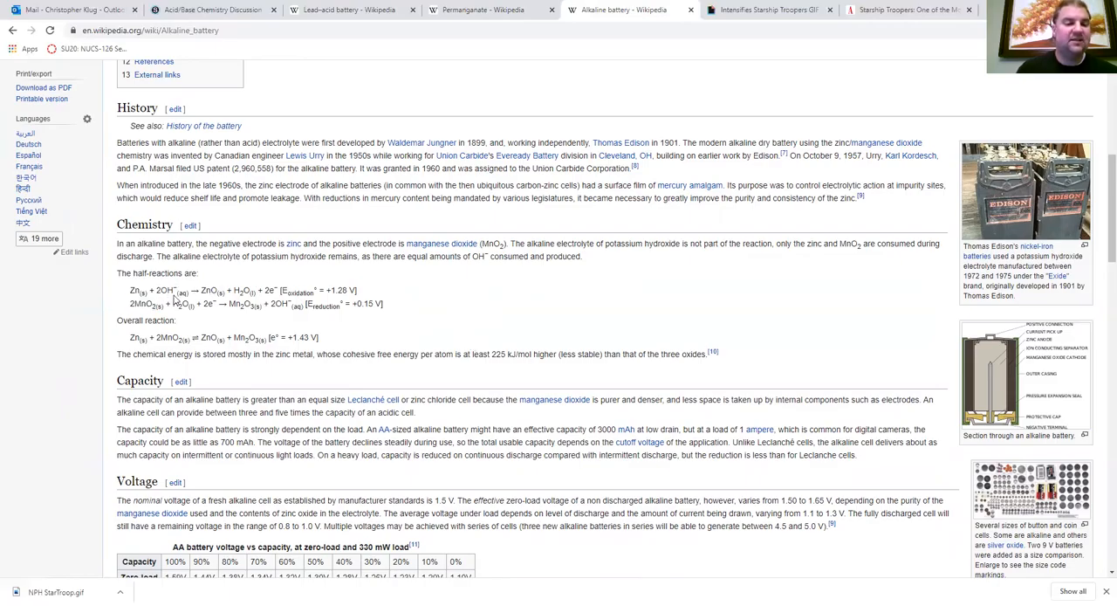
left_click_drag(128, 290, 292, 290)
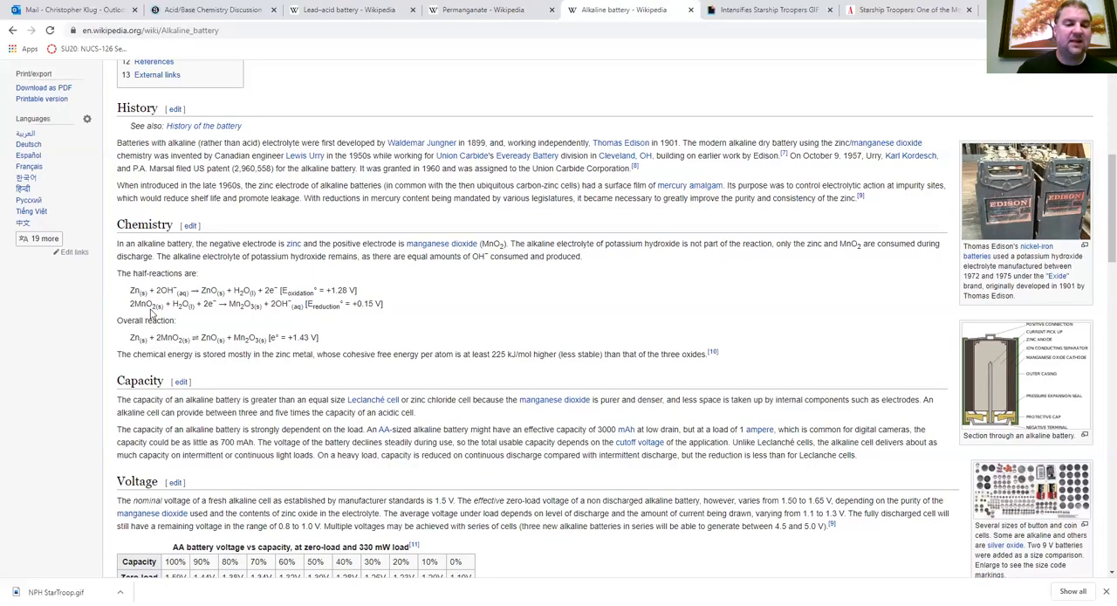
mouse_move(289, 312)
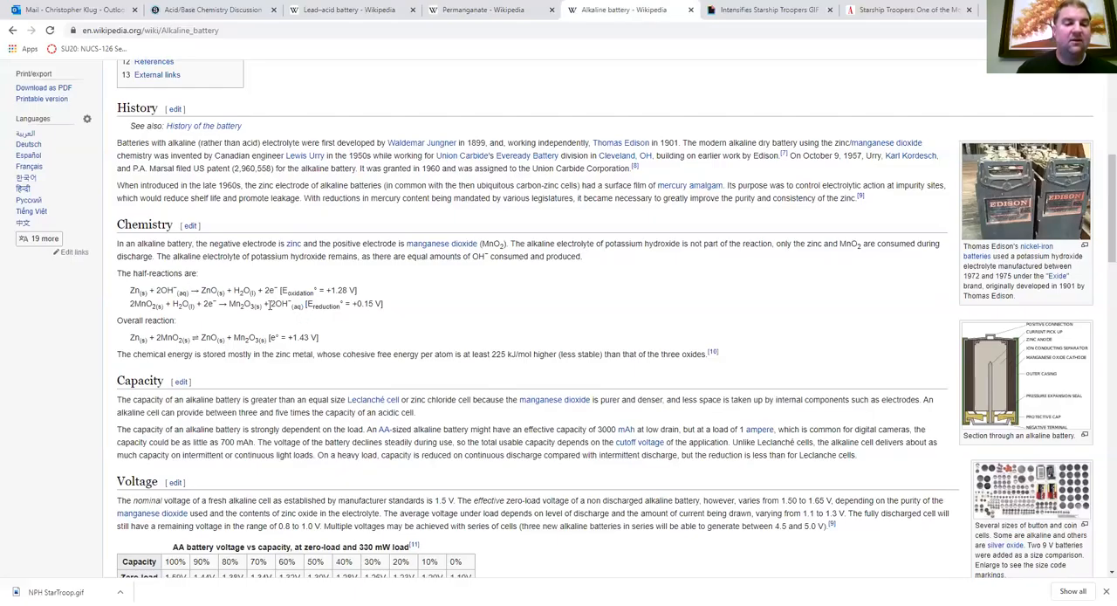
mouse_move(302, 321)
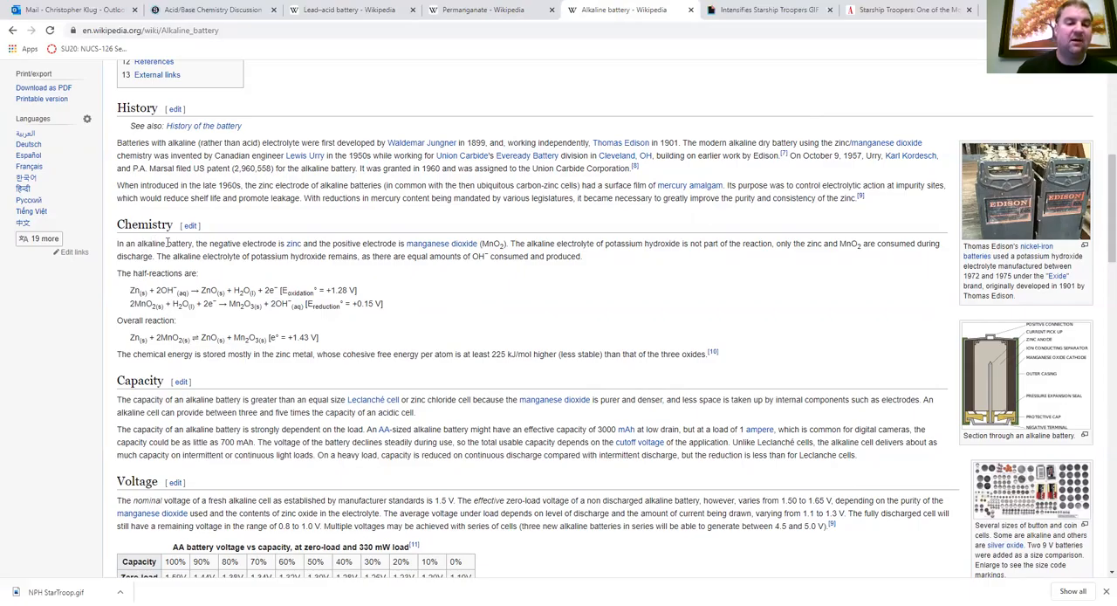
left_click_drag(128, 289, 356, 290)
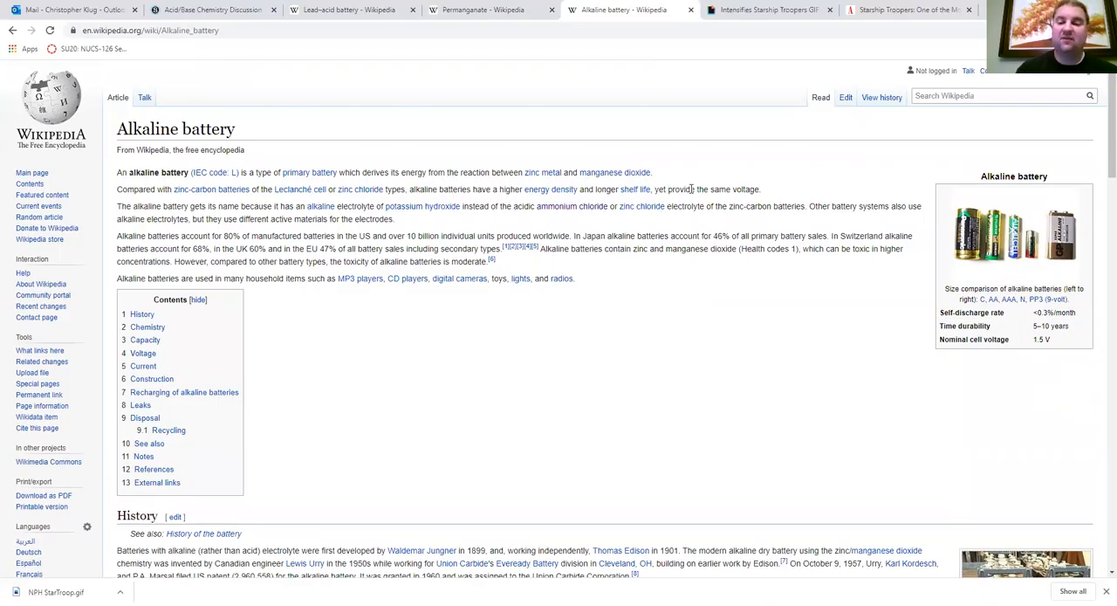
scroll("down", 3)
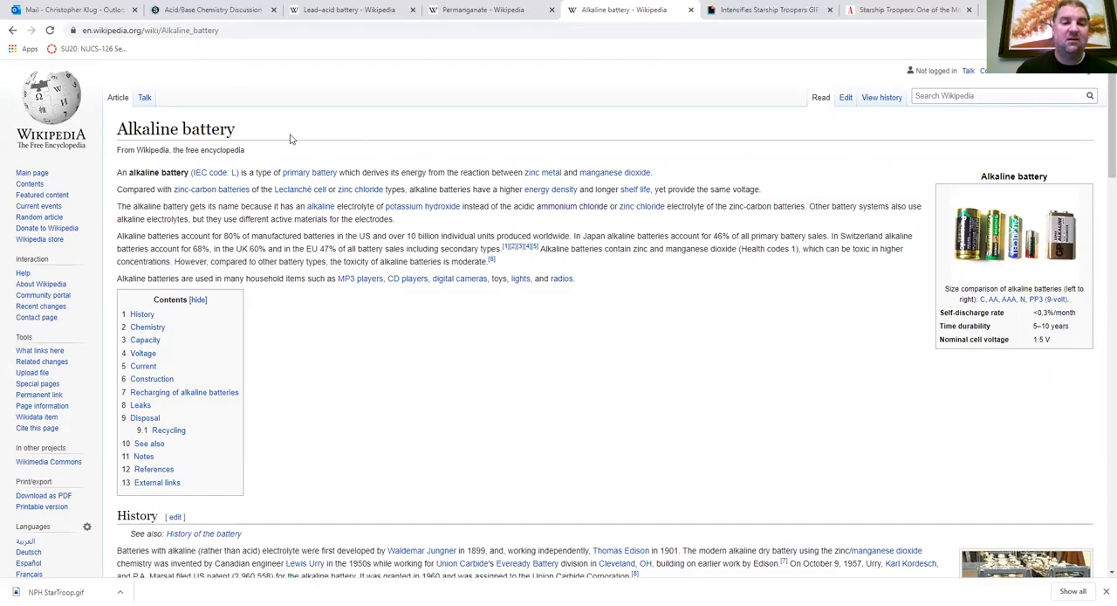
mouse_move(974, 280)
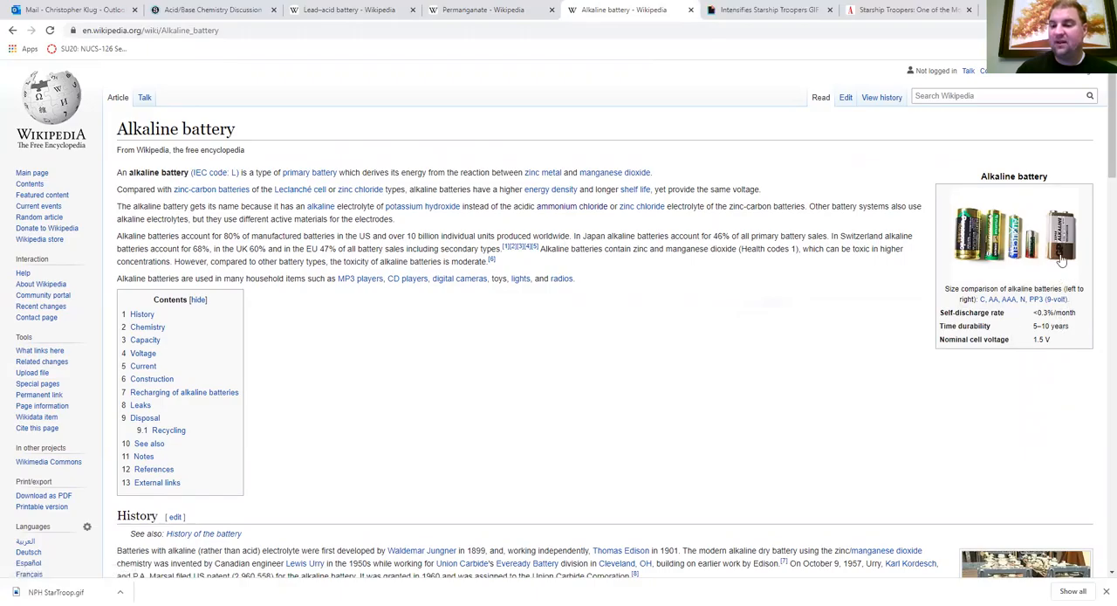
mouse_move(860, 302)
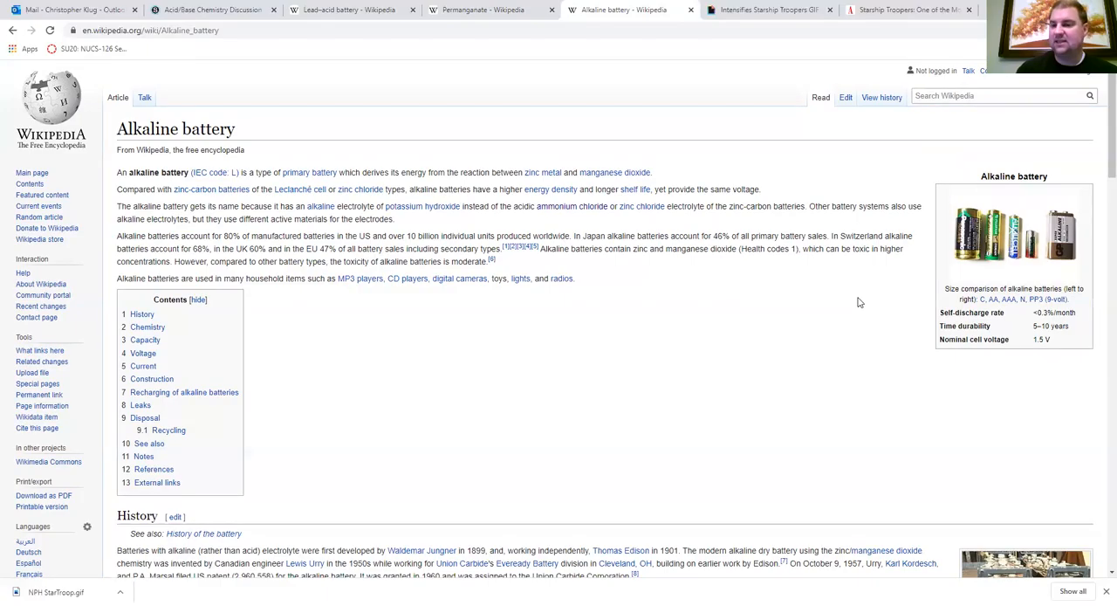
mouse_move(884, 291)
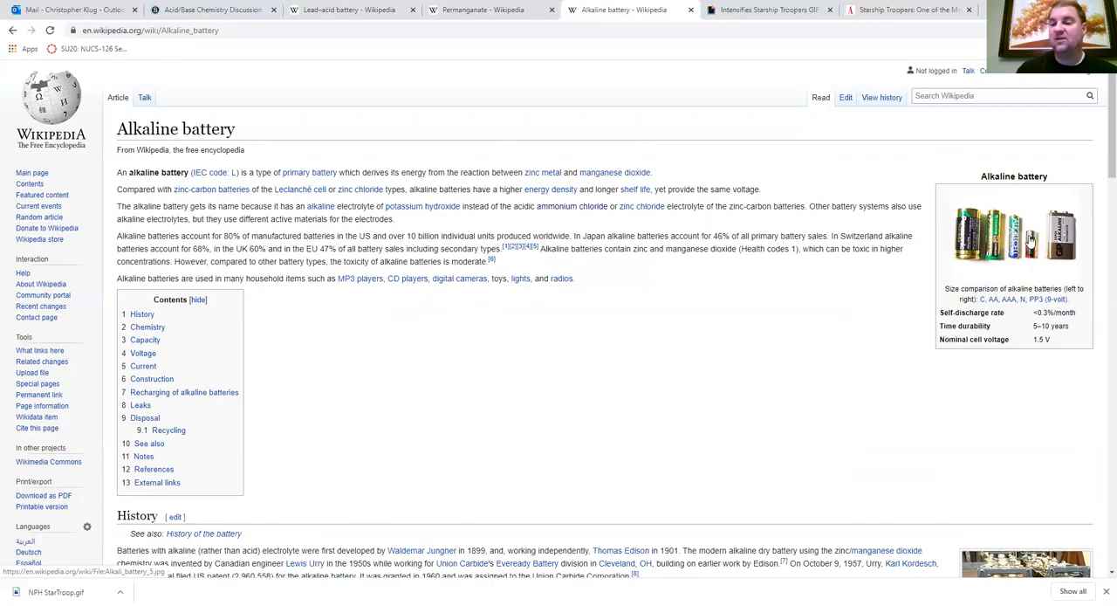
mouse_move(1005, 245)
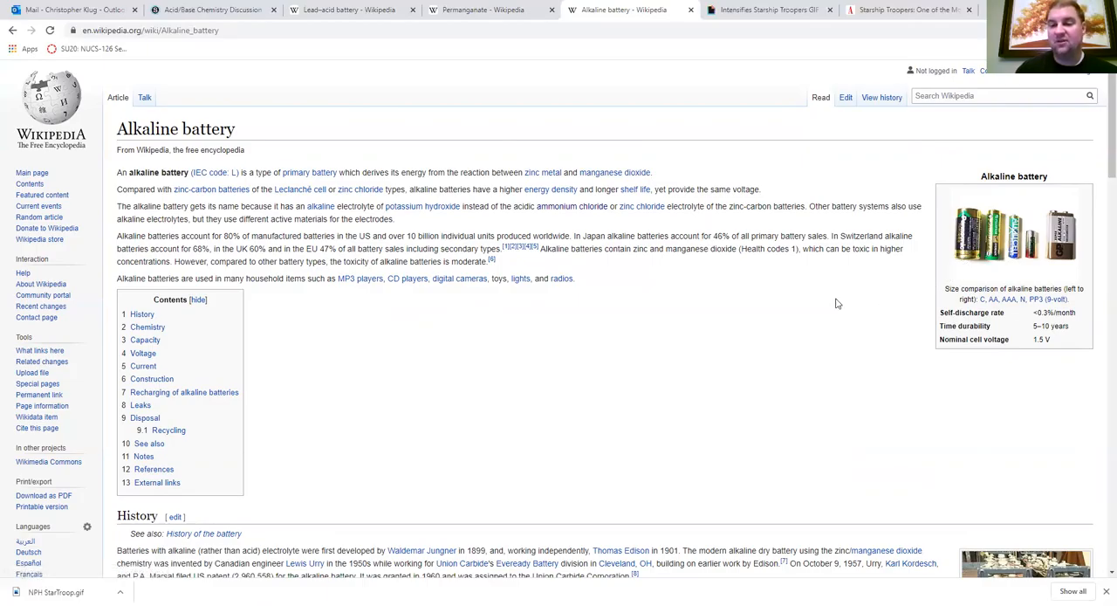
mouse_move(905, 252)
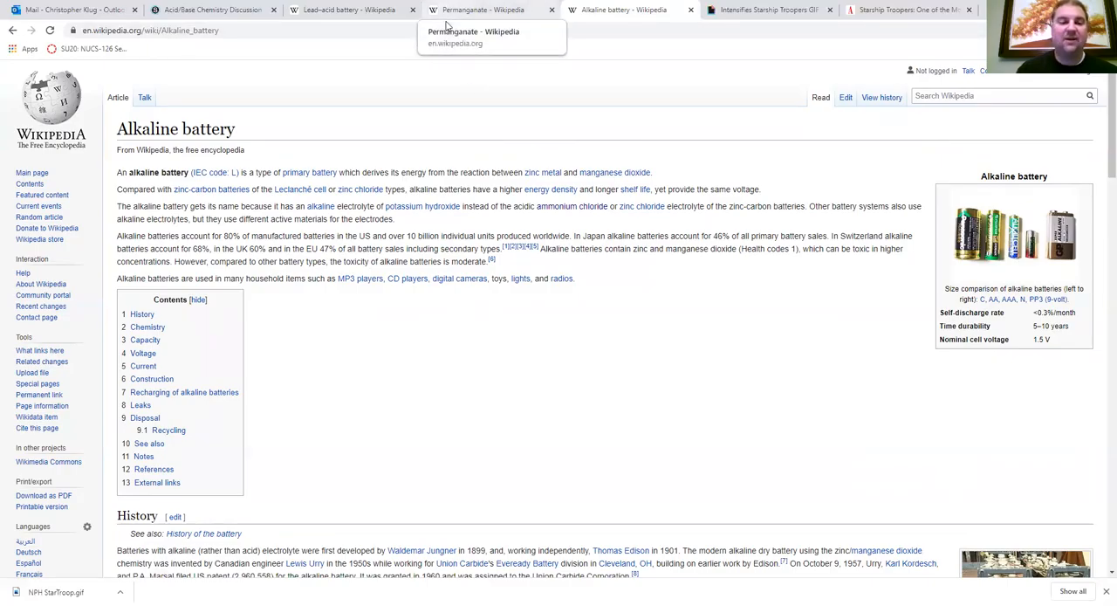
Cycle through the Permanganate and Lead–acid battery tabs to the Giphy GIF tab
left_click(480, 9)
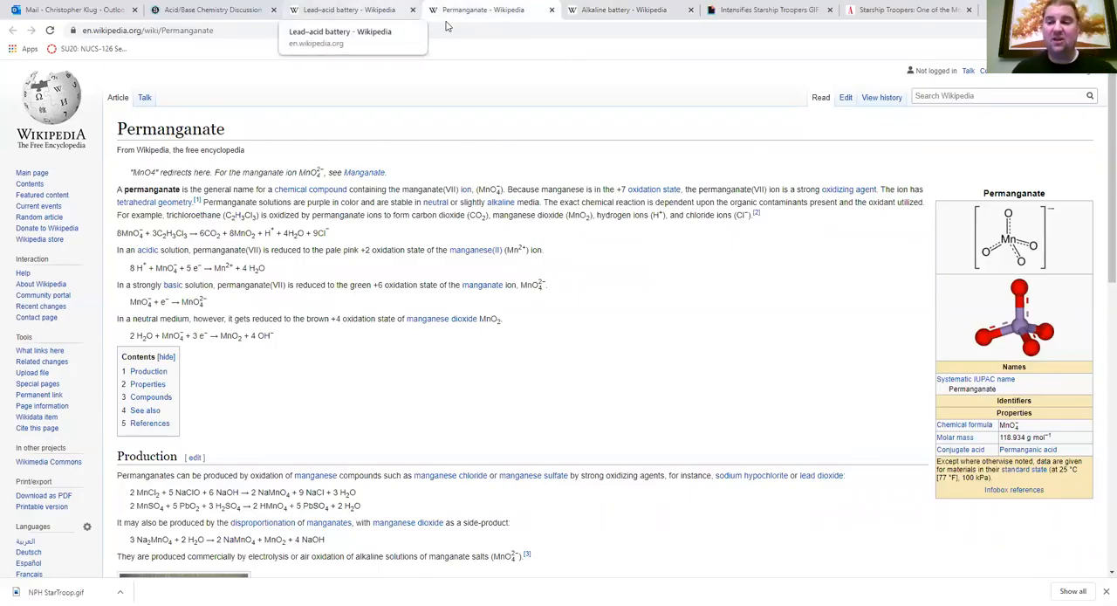
left_click(349, 9)
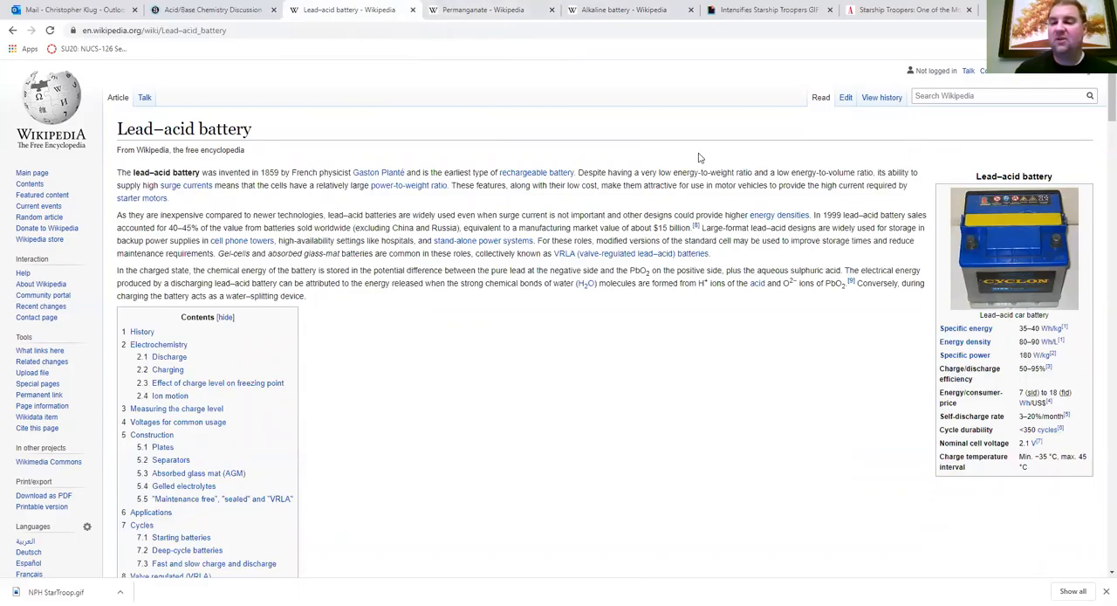
mouse_move(756, 49)
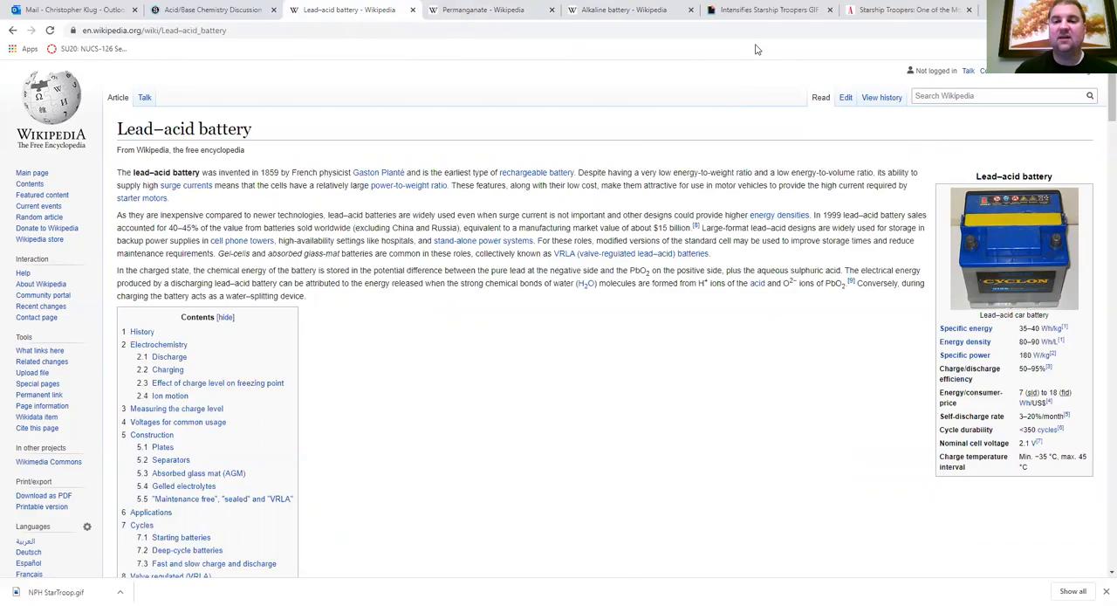
mouse_move(766, 10)
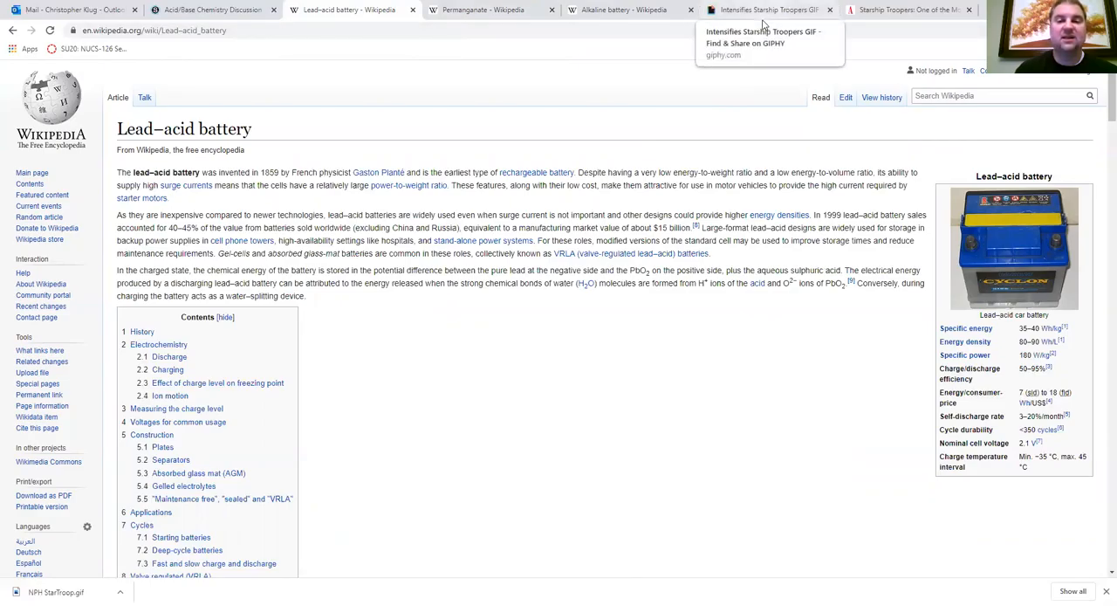
left_click(766, 9)
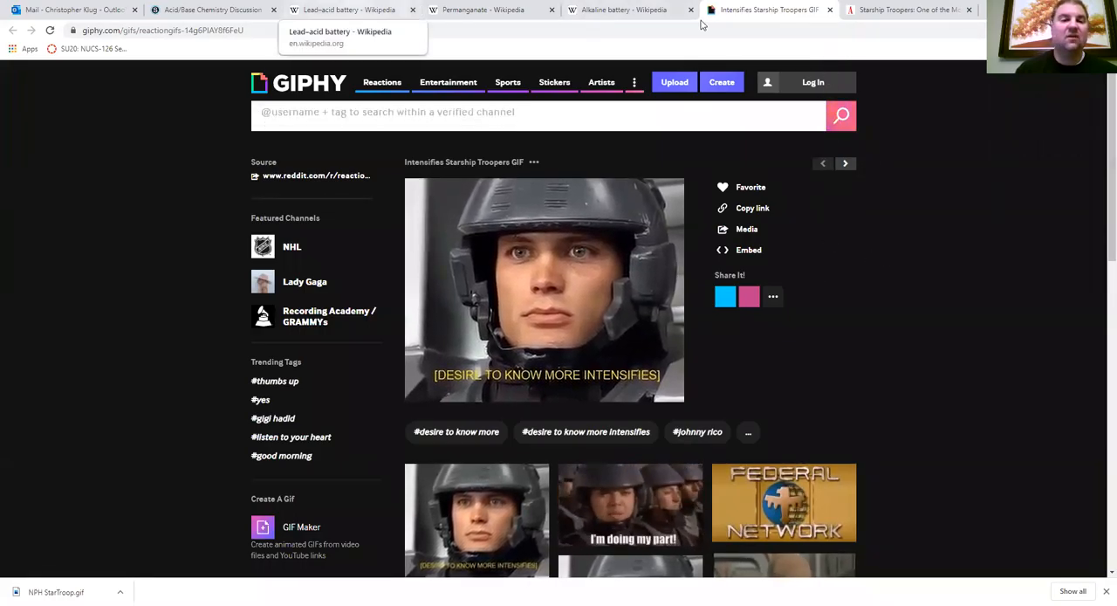
Switch to the Lead–acid battery tab, back at its introduction and contents list
left_click(349, 10)
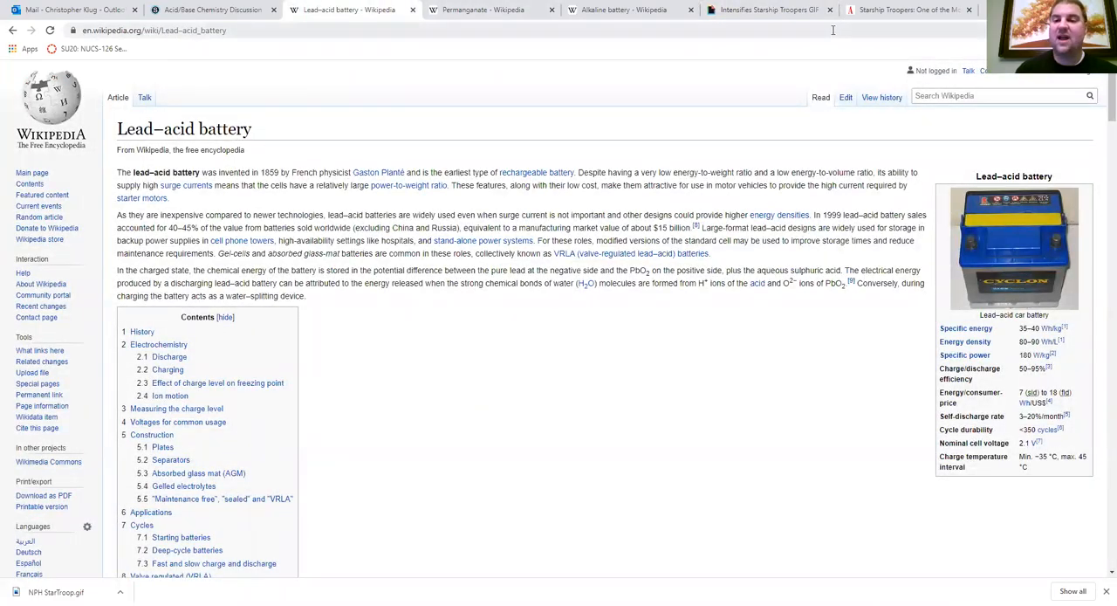
mouse_move(768, 10)
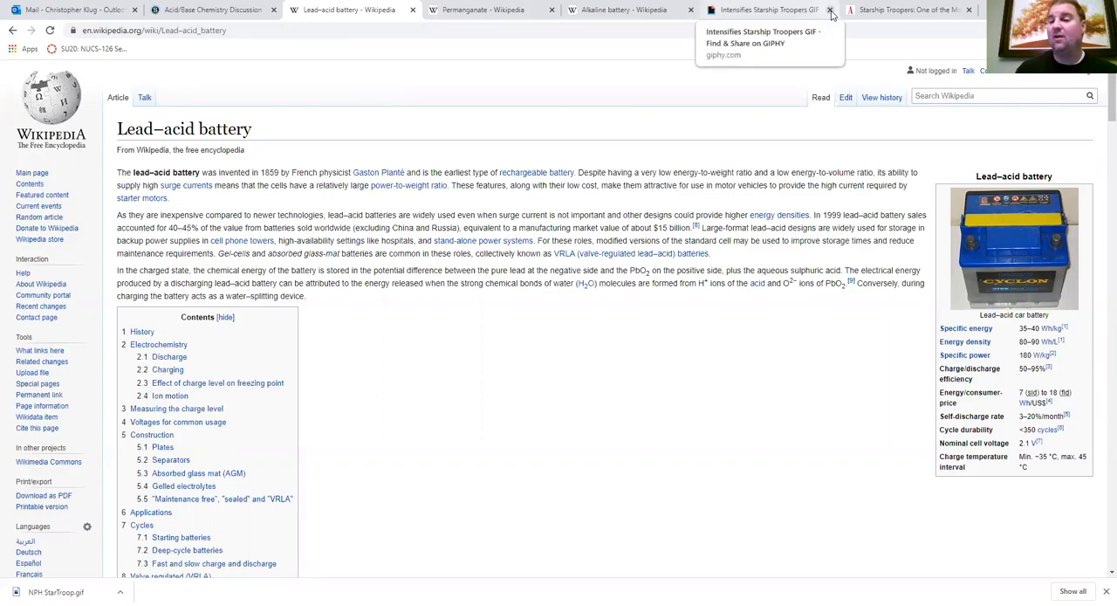